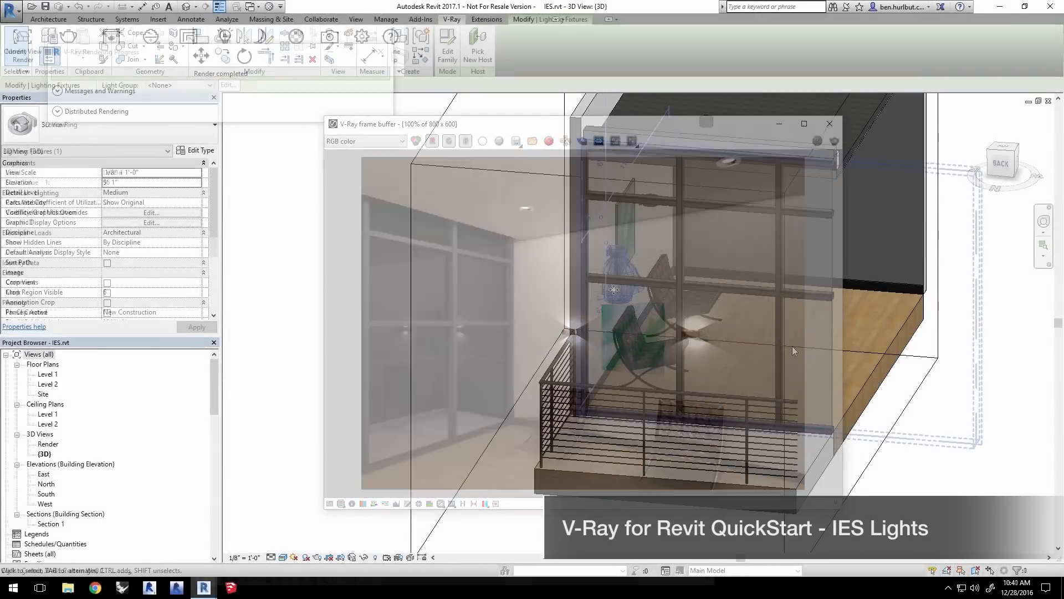
# Move past the intro previews to the Revit start page listing recent projects, including IES.
pyautogui.click(829, 123)
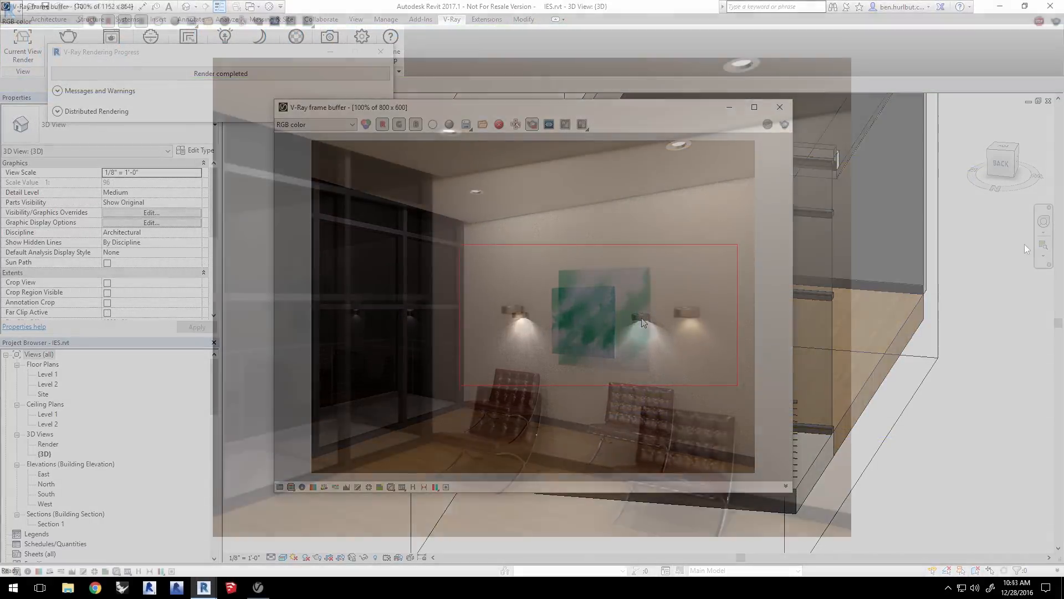
pyautogui.click(754, 106)
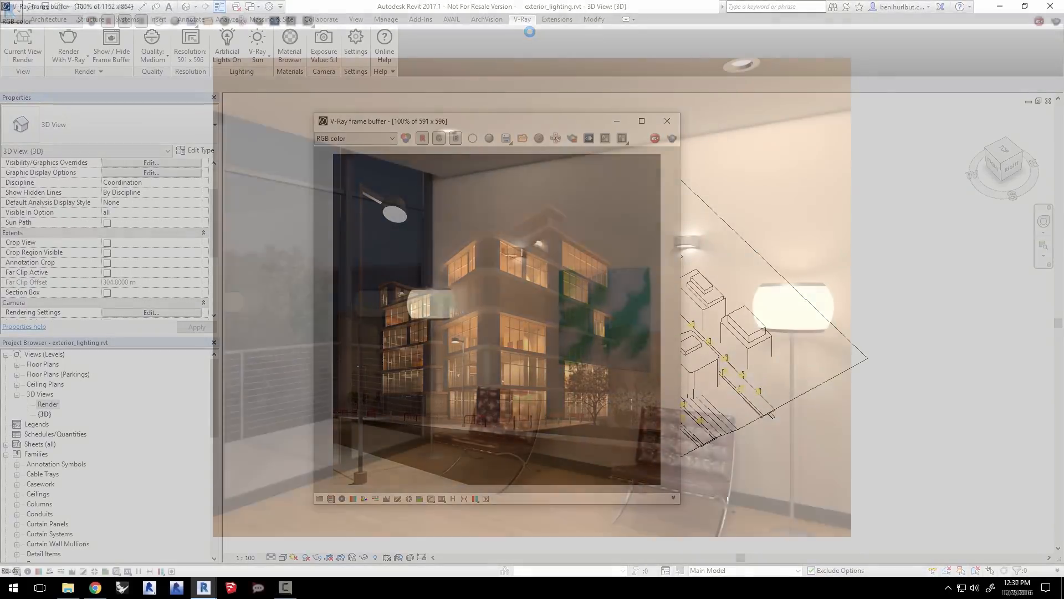
pyautogui.click(641, 121)
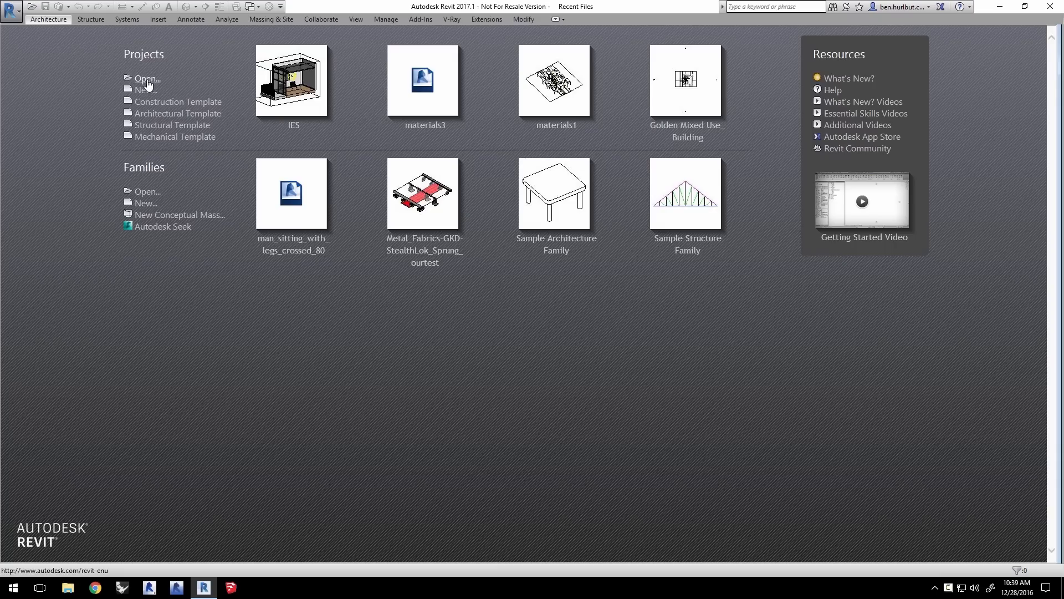
# Open the IES.rvt project file so its 3D view of the room shows.
pyautogui.click(146, 78)
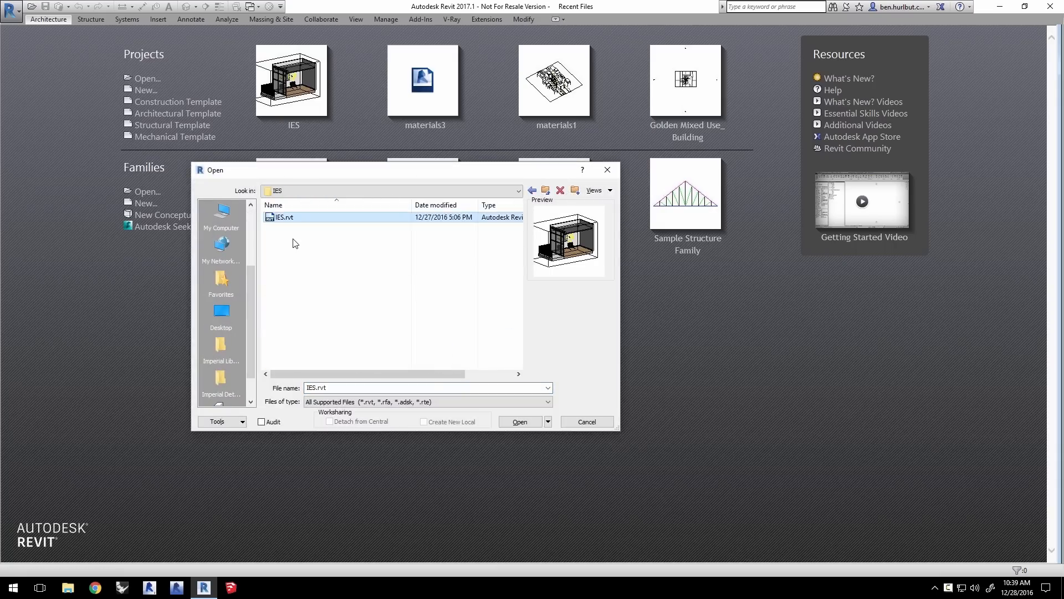
pyautogui.click(520, 422)
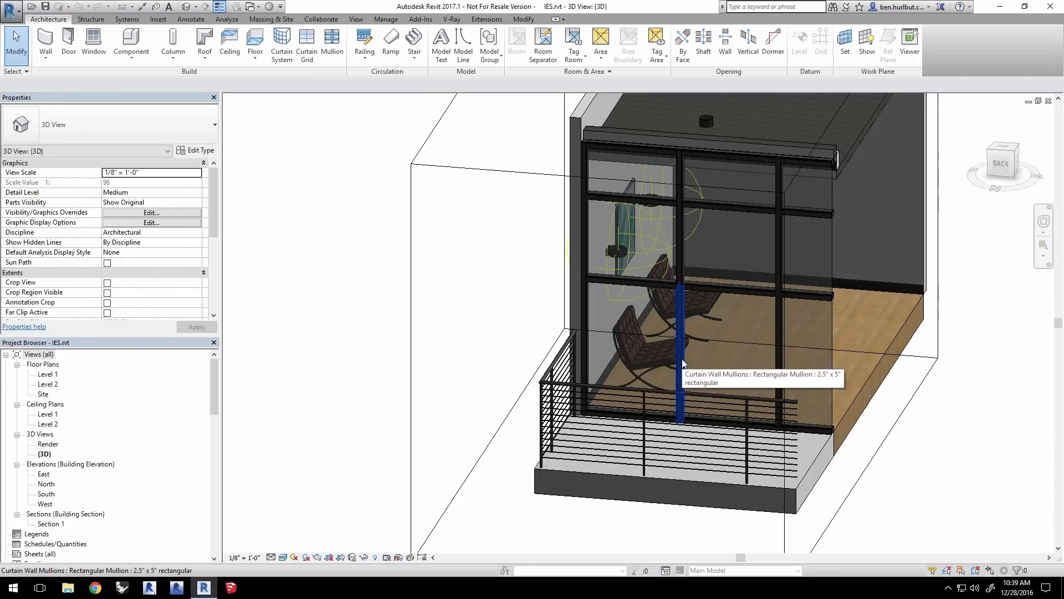
# Load the IES.xml V-Ray settings file, giving exposure 8.5 and no sun light.
pyautogui.click(451, 18)
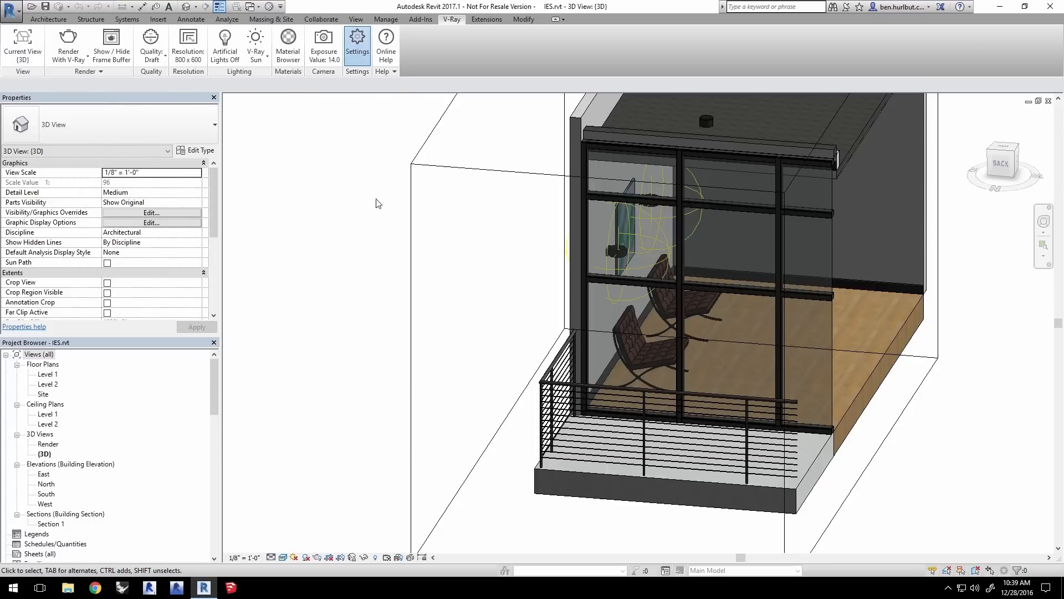
pyautogui.click(356, 41)
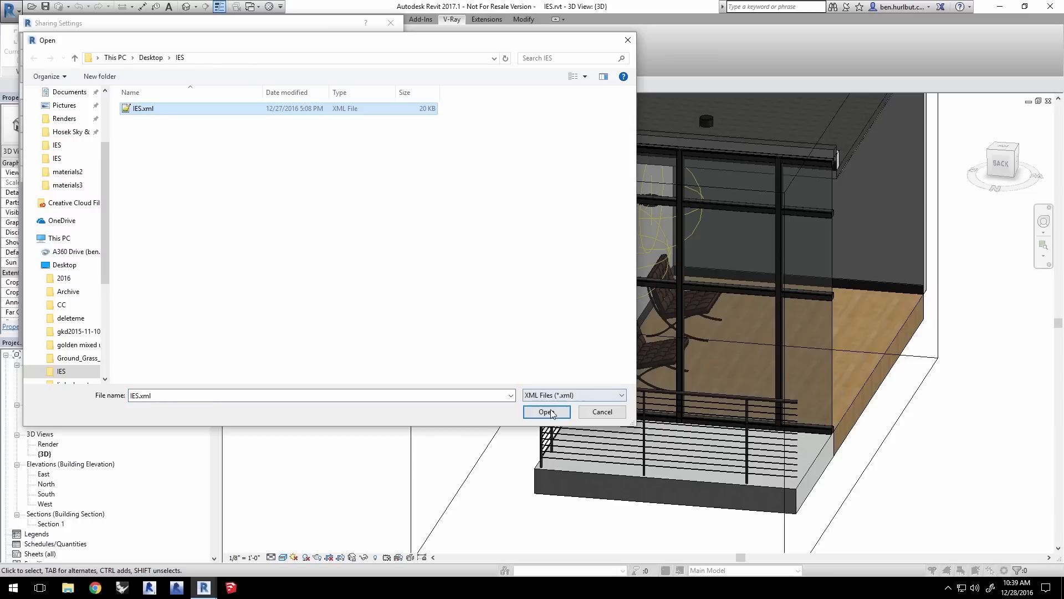
pyautogui.click(546, 412)
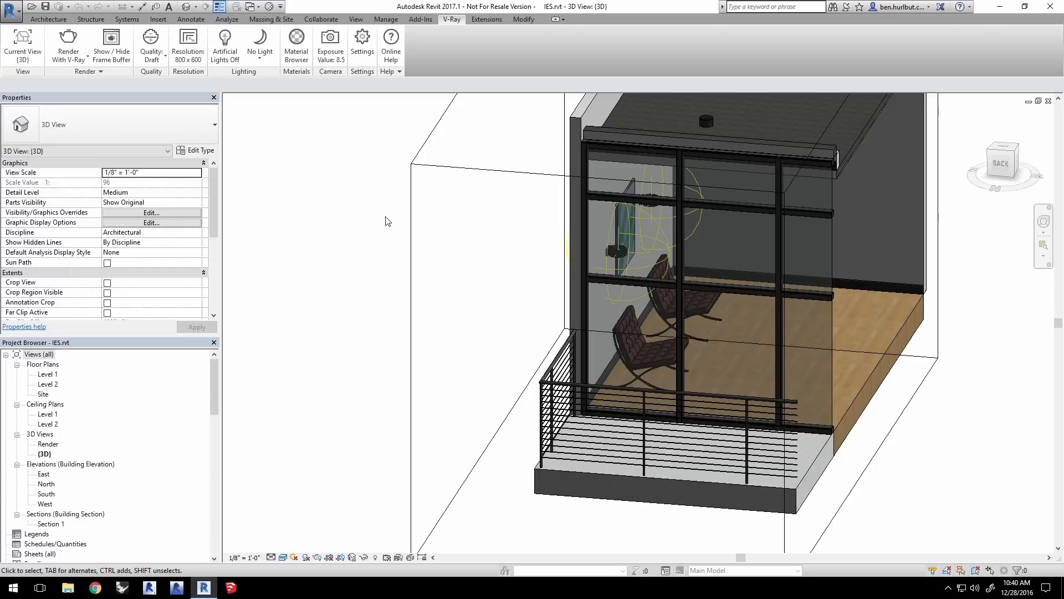
# Set V-Ray's current view to Render and switch artificial lights on.
pyautogui.click(22, 38)
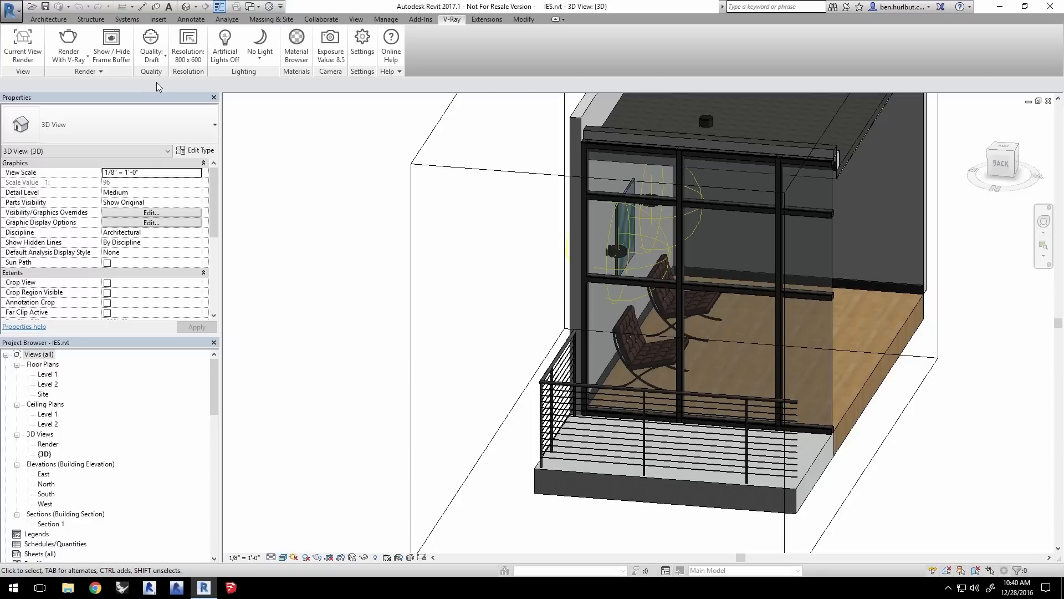
pyautogui.moveTo(193, 78)
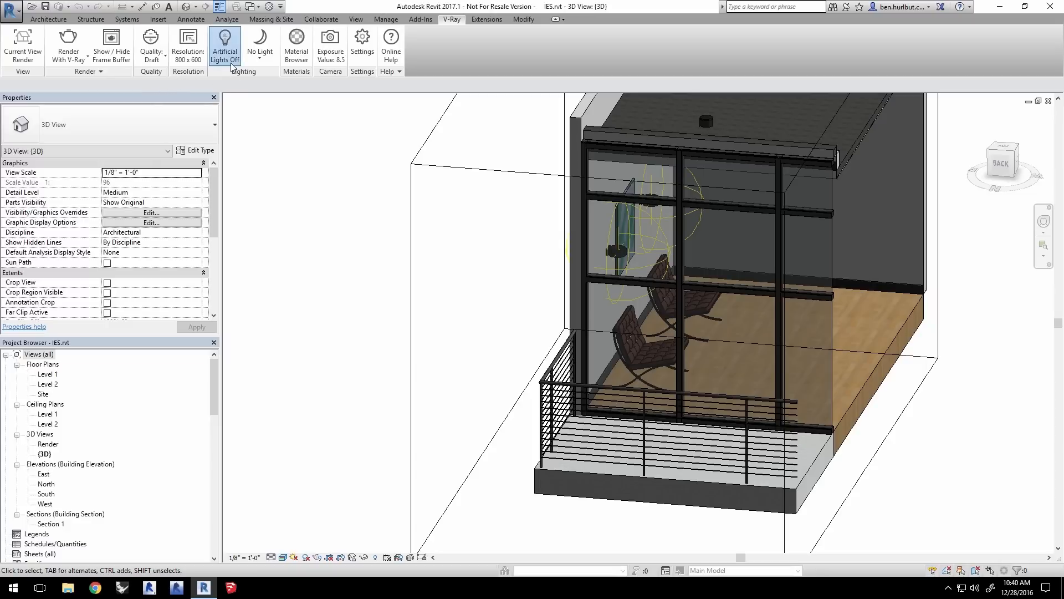
pyautogui.click(225, 47)
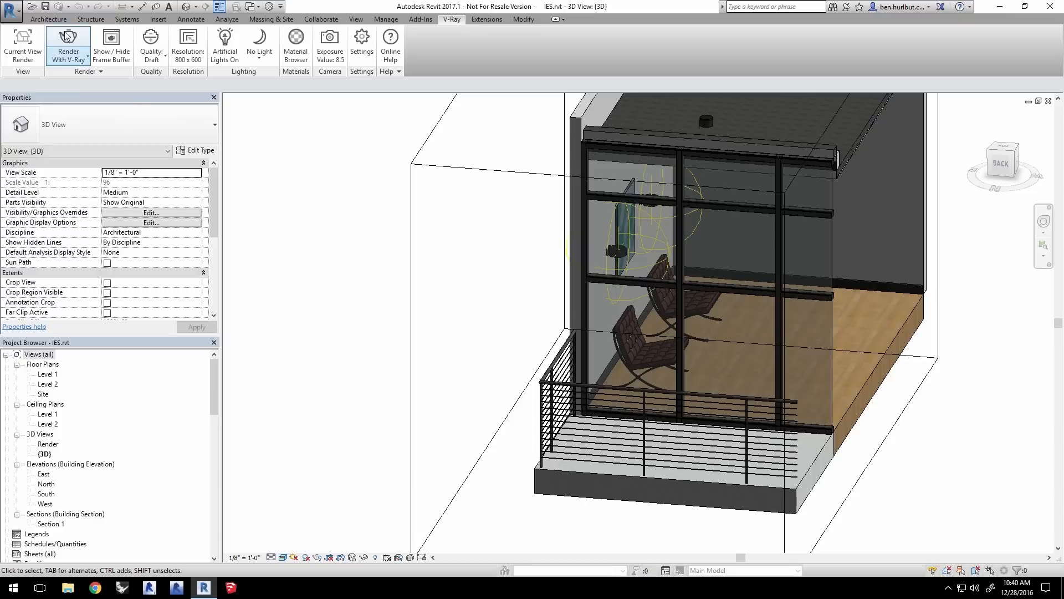
pyautogui.click(67, 47)
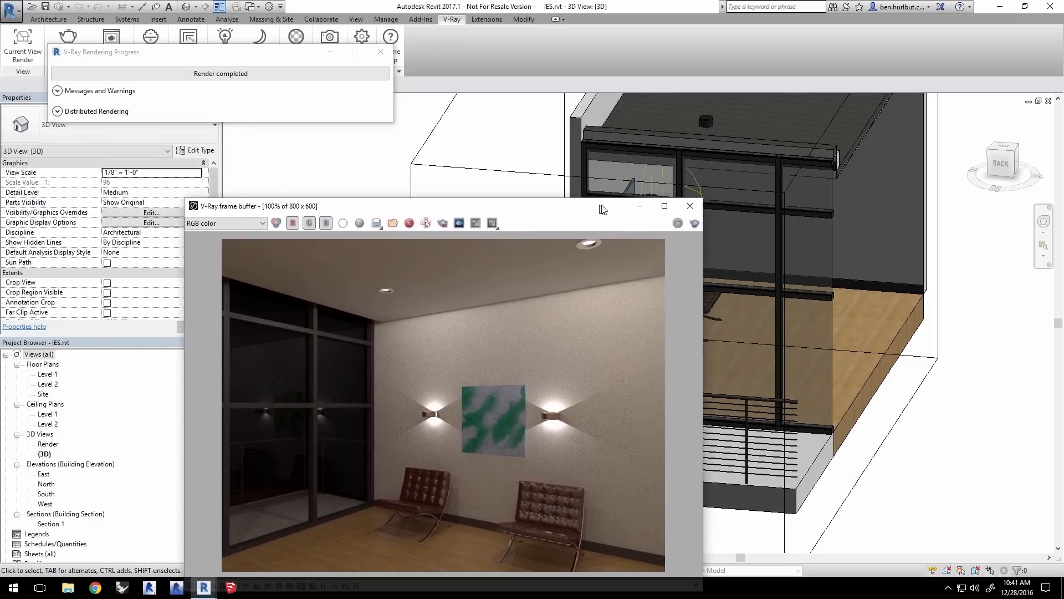
pyautogui.click(689, 207)
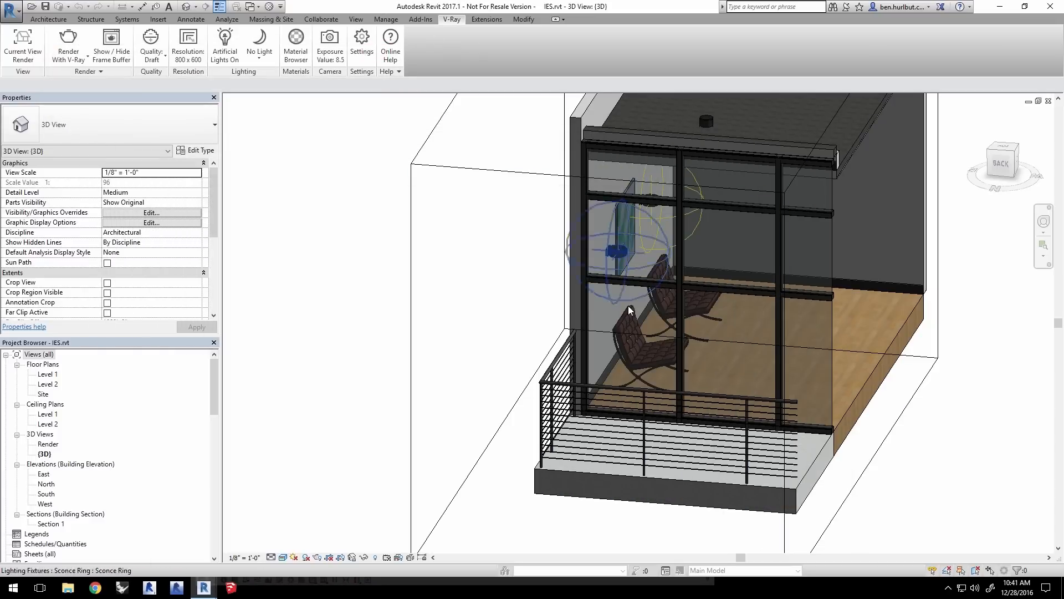
# Assign the TLAE1A21.ies photometric web to the Sconce Ring type, replacing generic.ies.
pyautogui.click(614, 251)
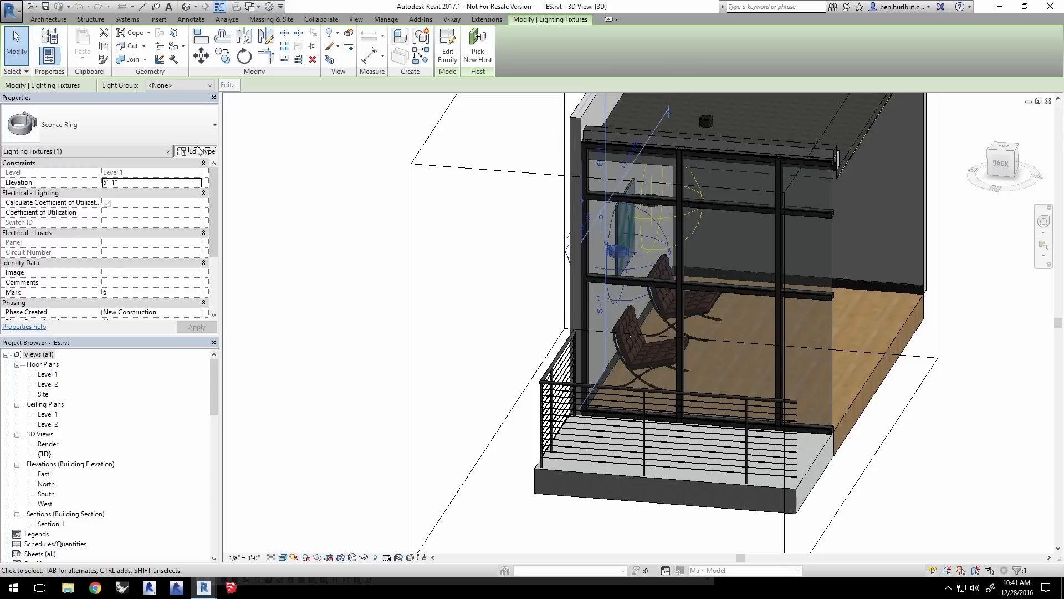
pyautogui.click(198, 151)
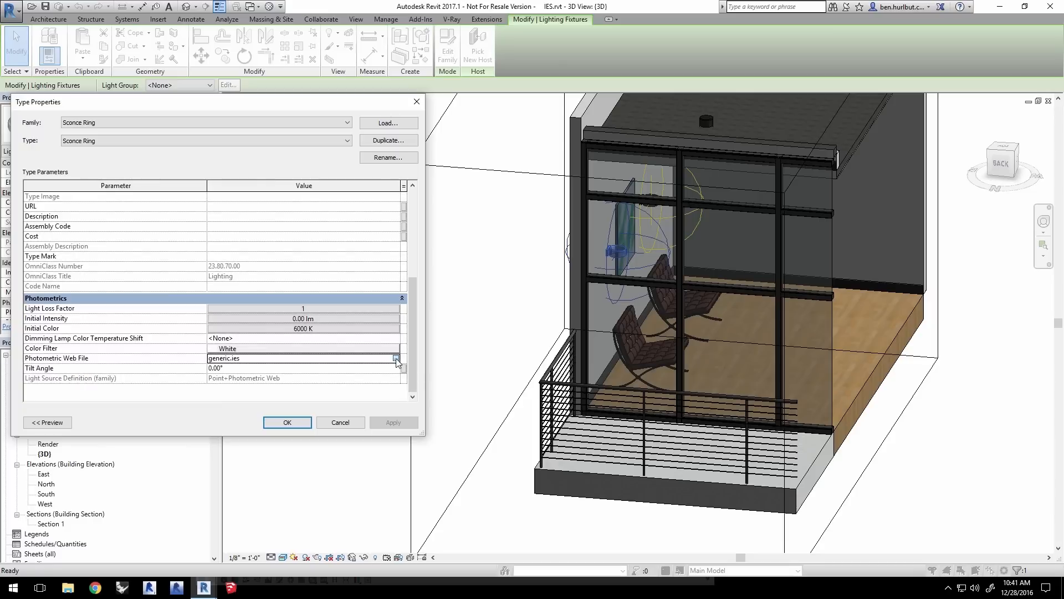
pyautogui.click(397, 358)
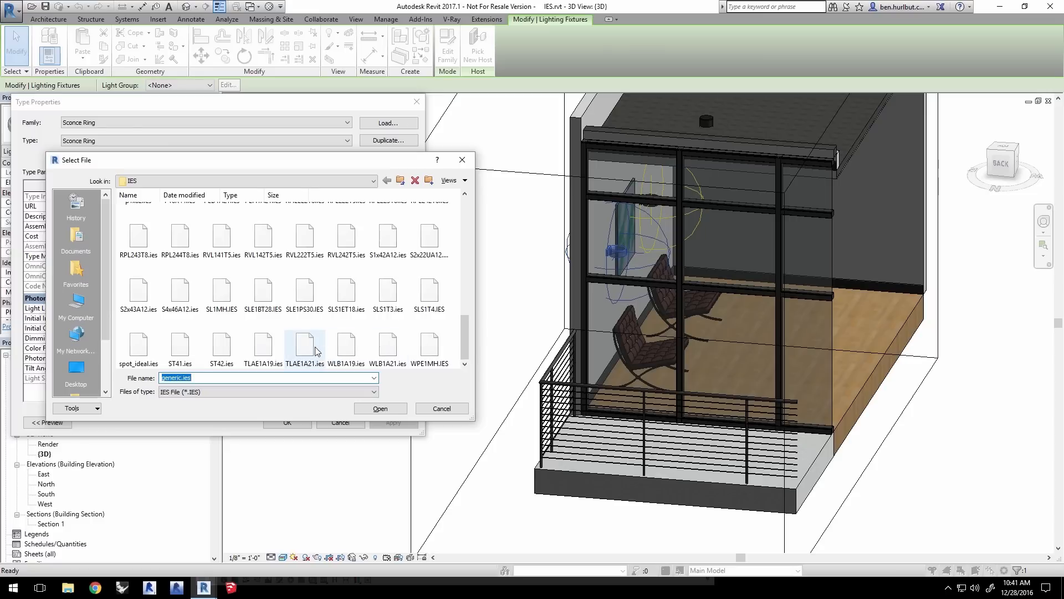
pyautogui.click(305, 346)
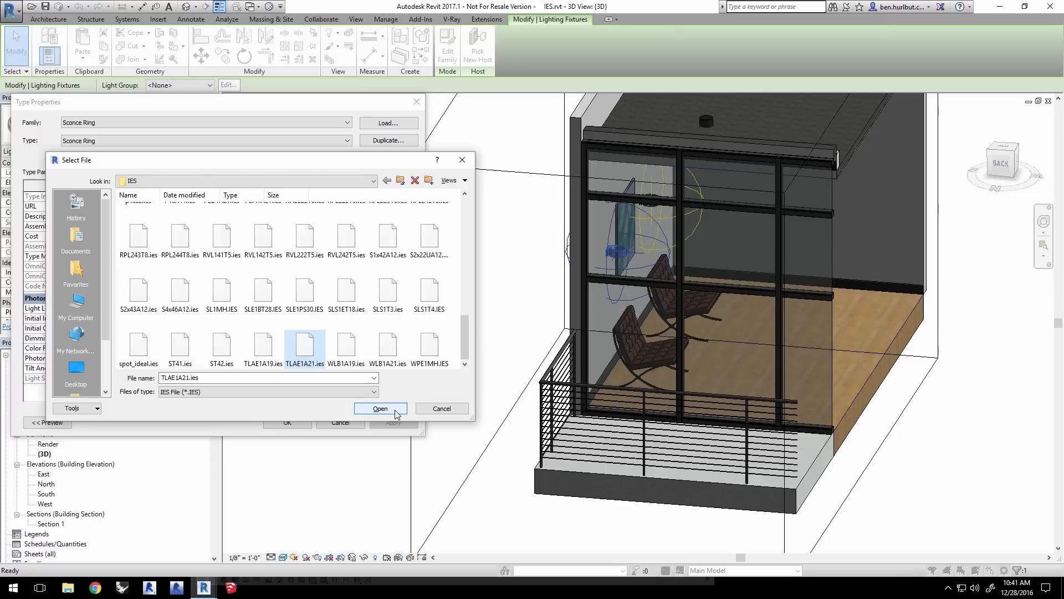
pyautogui.click(380, 408)
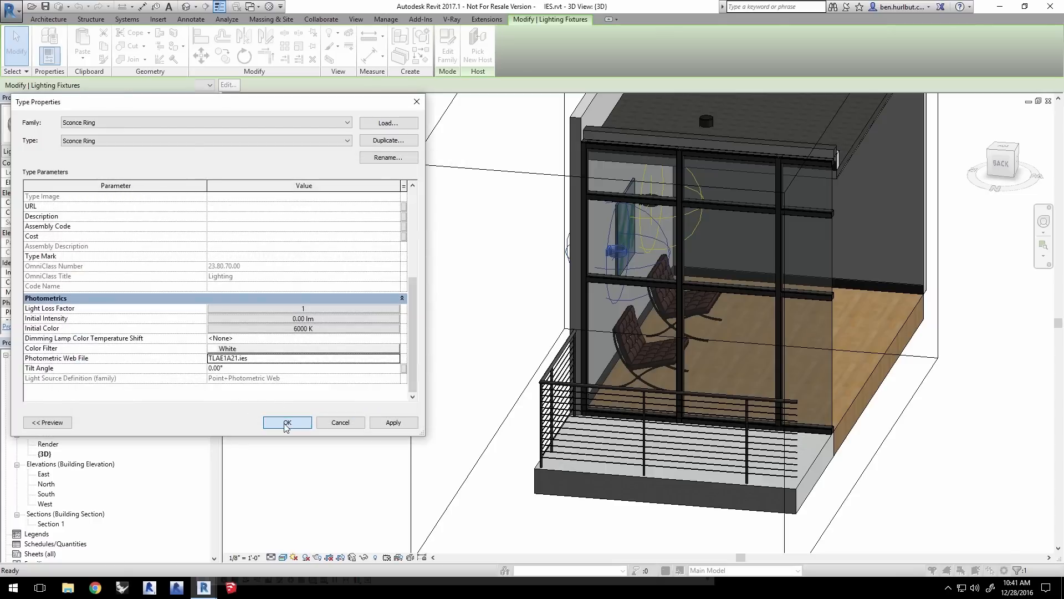
pyautogui.click(286, 422)
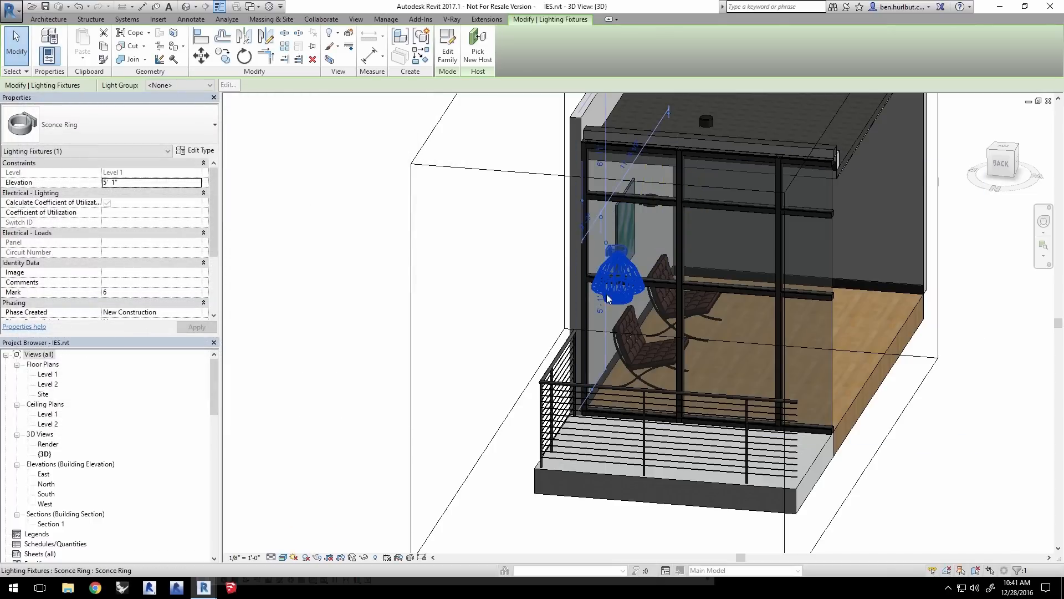
# Render with V-Ray and inspect the sconces' new IES light pattern on the wall.
pyautogui.click(466, 271)
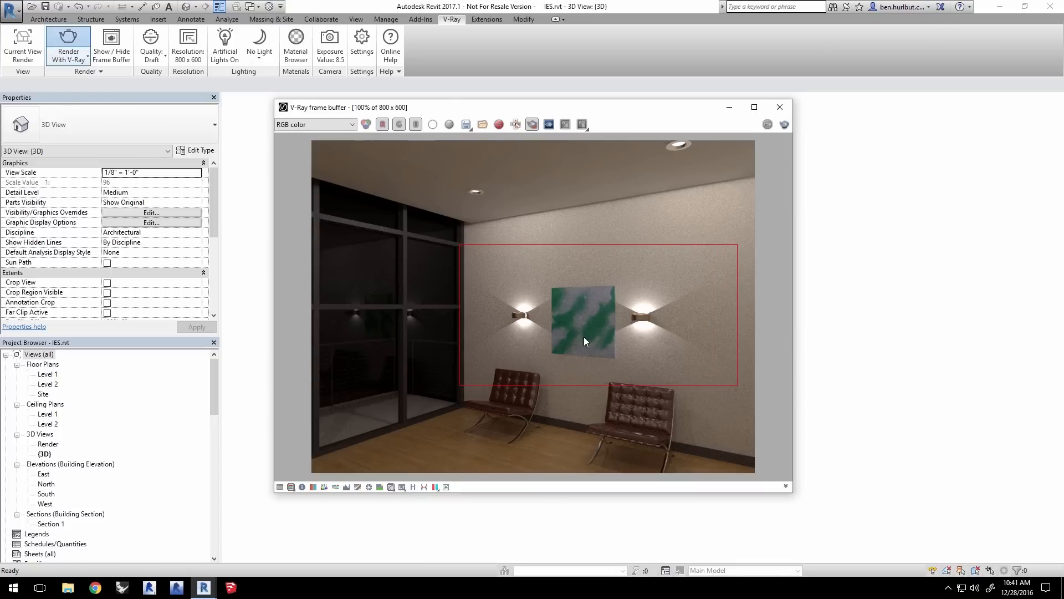
pyautogui.click(68, 47)
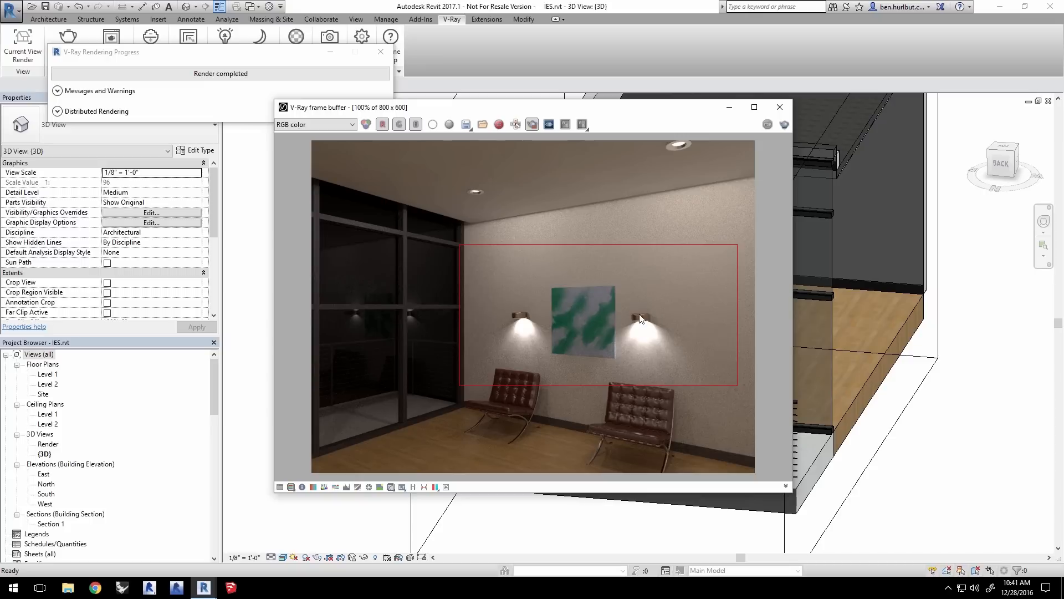
pyautogui.moveTo(537, 326)
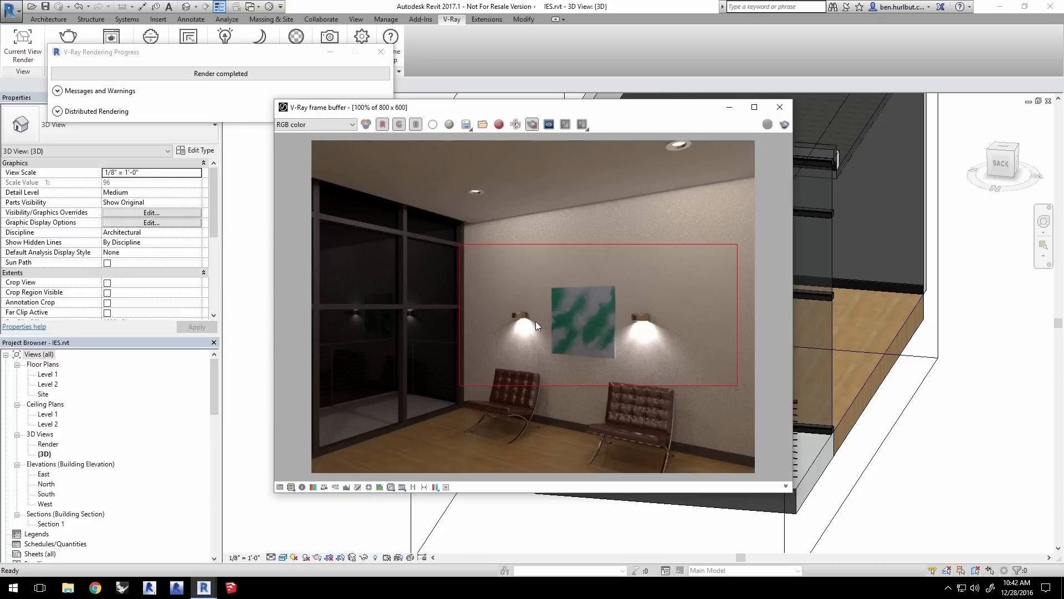
pyautogui.moveTo(693, 335)
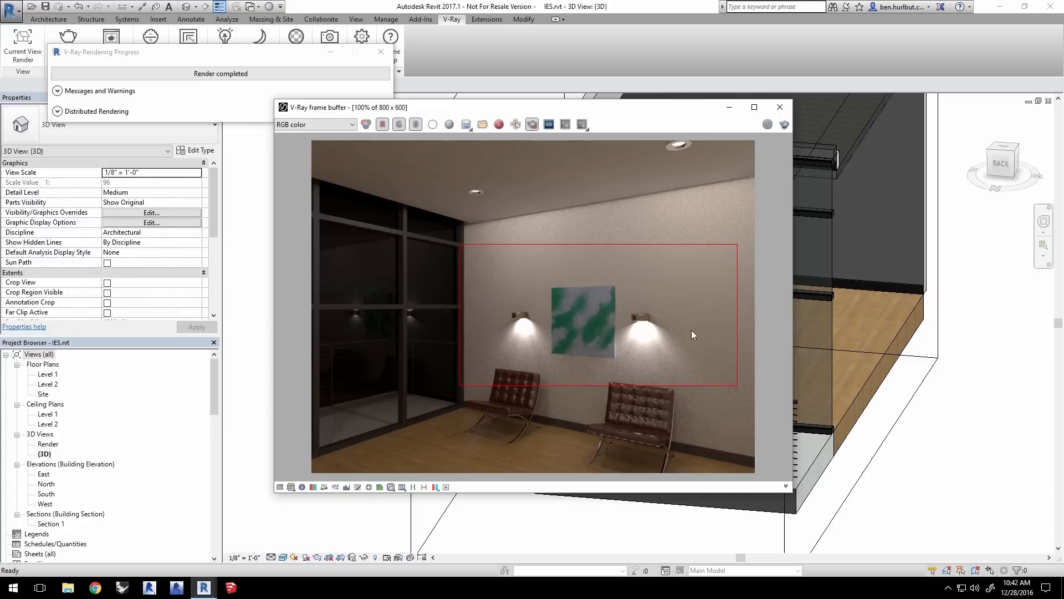
pyautogui.moveTo(656, 275)
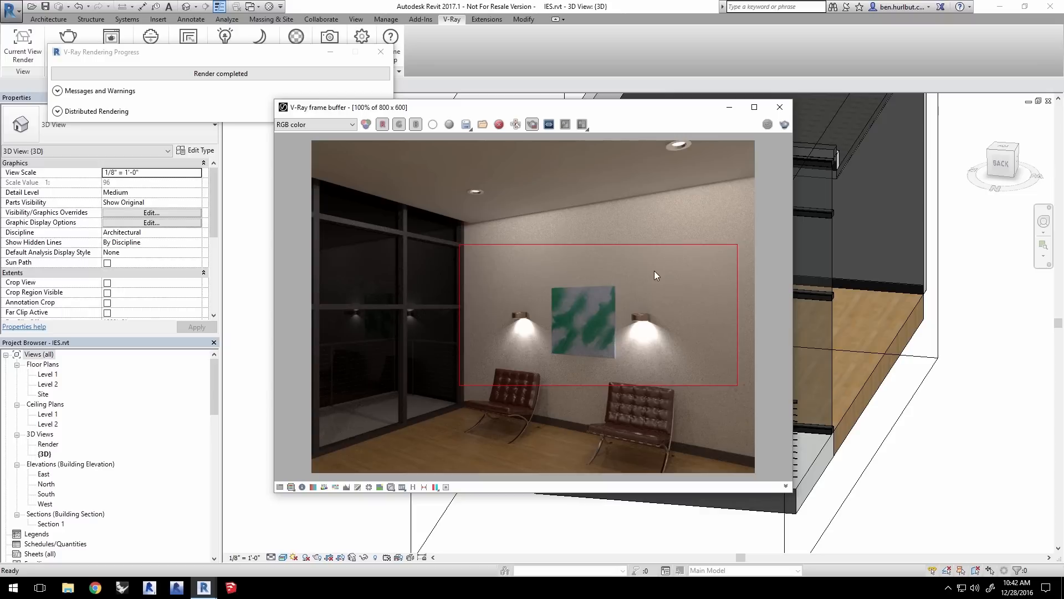
pyautogui.moveTo(636, 184)
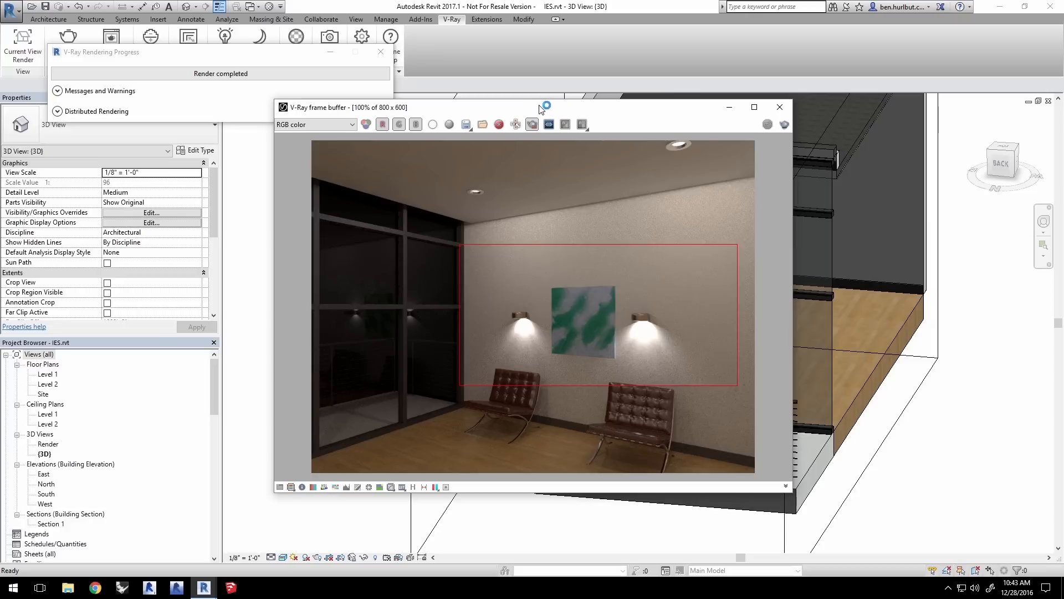
pyautogui.click(780, 107)
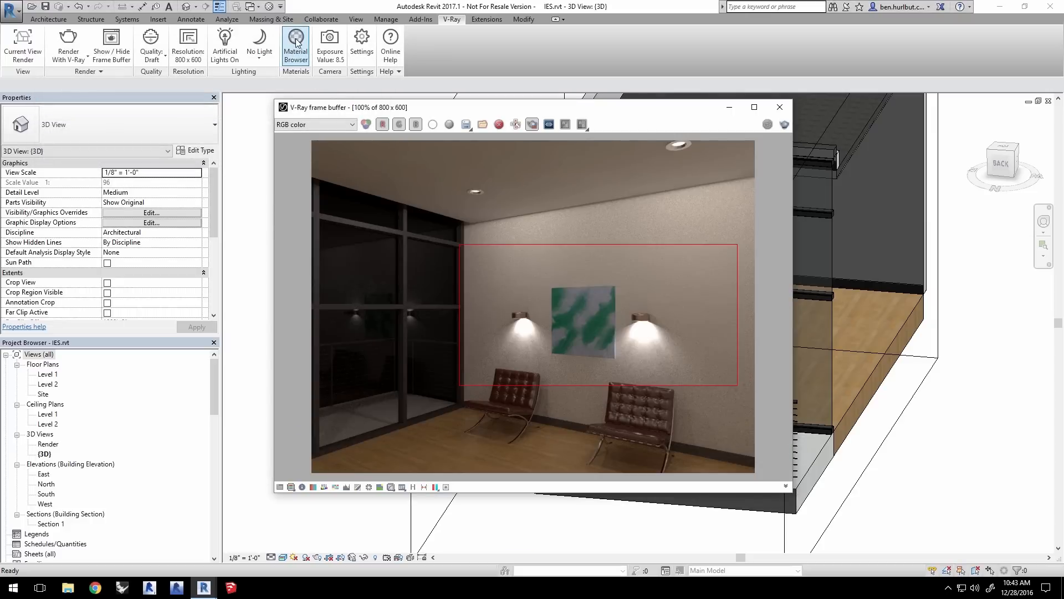
# Filter the V-Ray material browser to mapped materials and expand the Sconce entry.
pyautogui.click(295, 41)
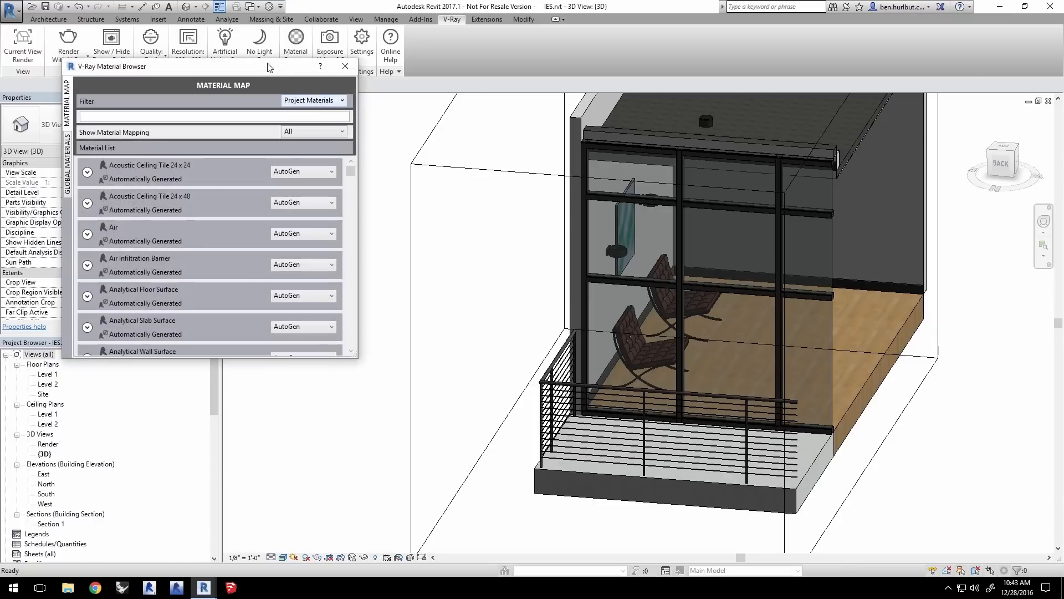
pyautogui.moveTo(111, 67); pyautogui.dragTo(382, 125)
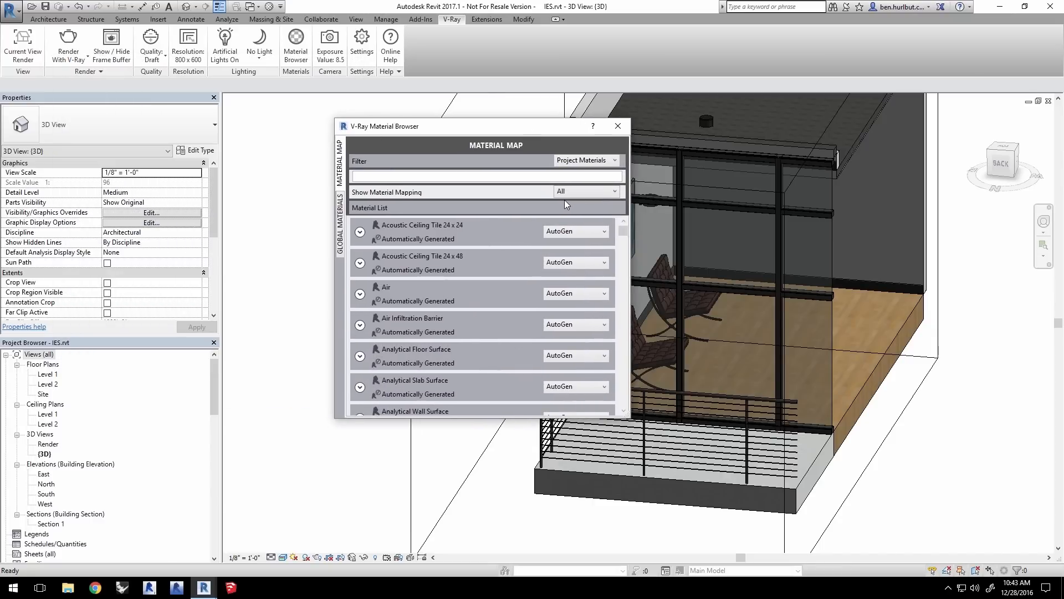
pyautogui.click(586, 190)
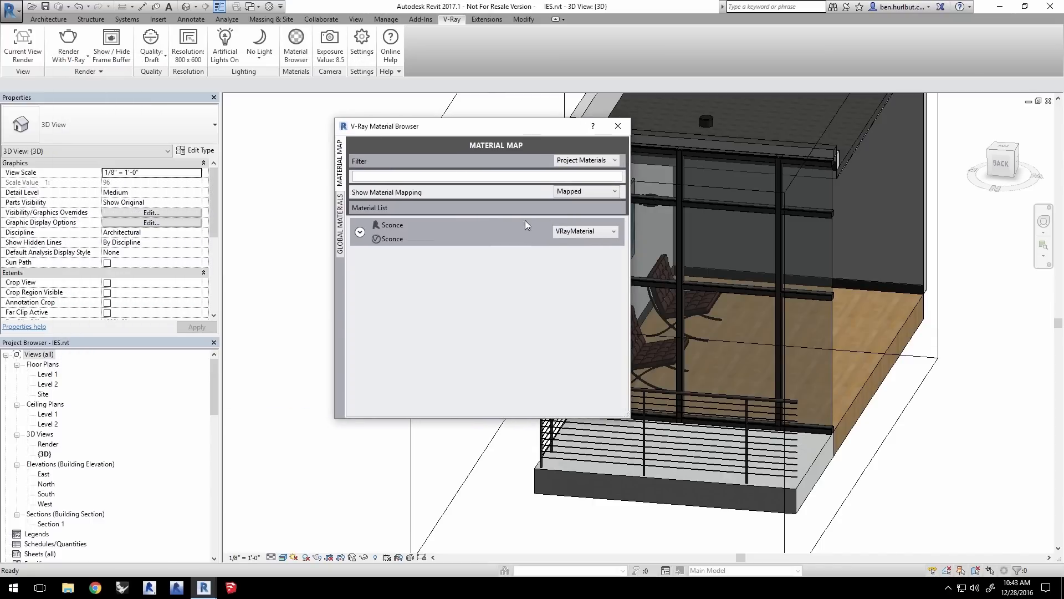
pyautogui.click(391, 239)
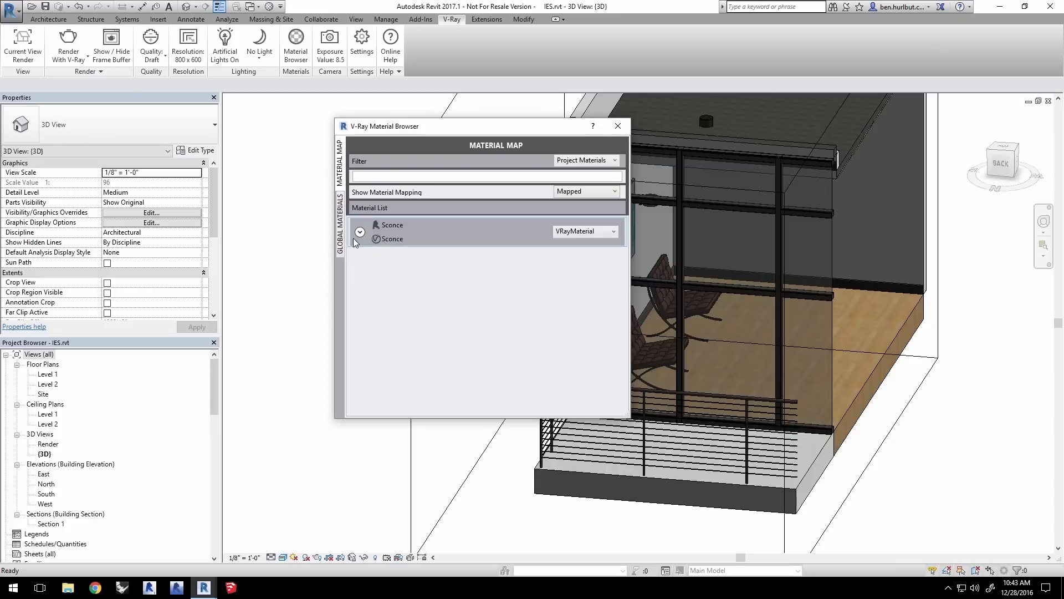
pyautogui.click(359, 231)
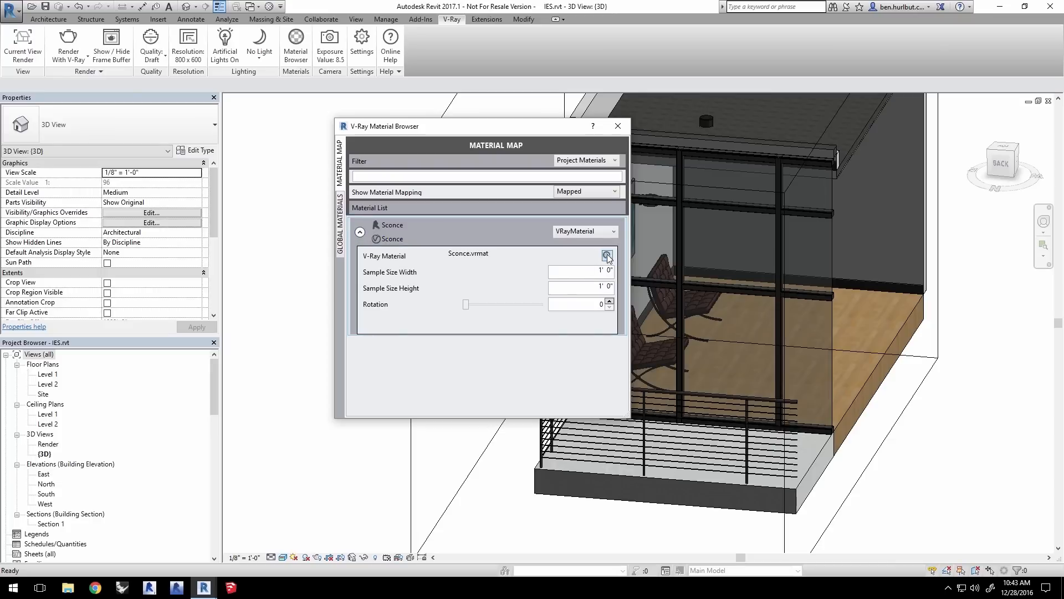
# Turn off Cast Shadows in the Sconce.vrmat material's Advanced options.
pyautogui.click(607, 256)
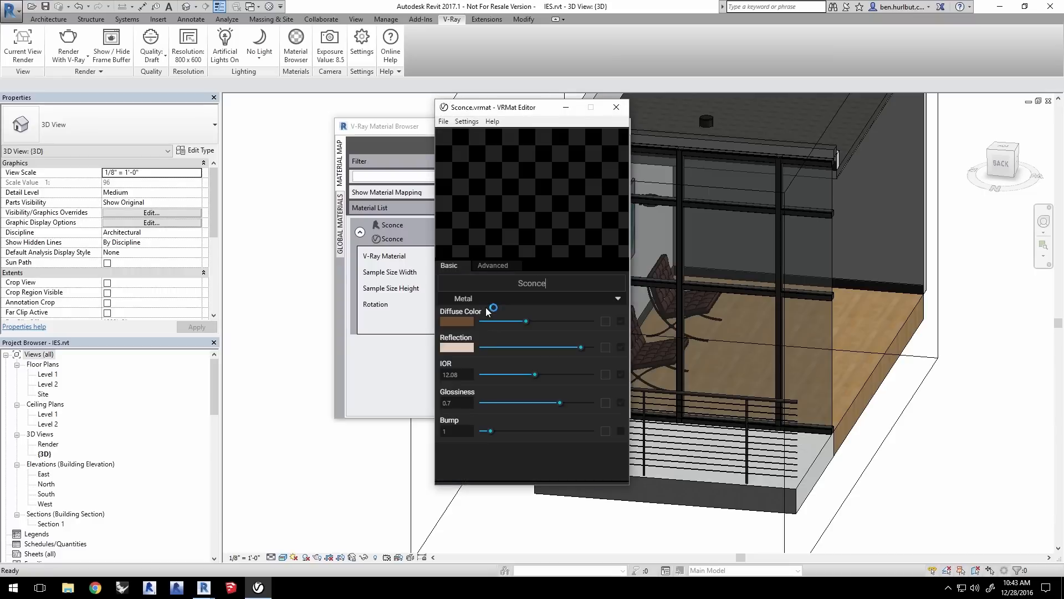
pyautogui.click(494, 265)
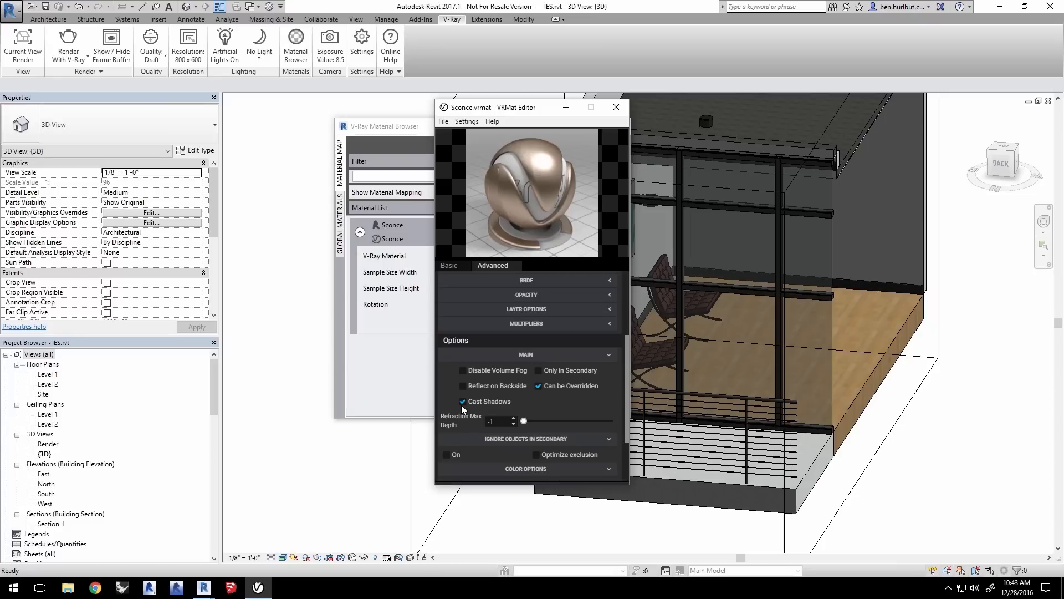
pyautogui.click(462, 402)
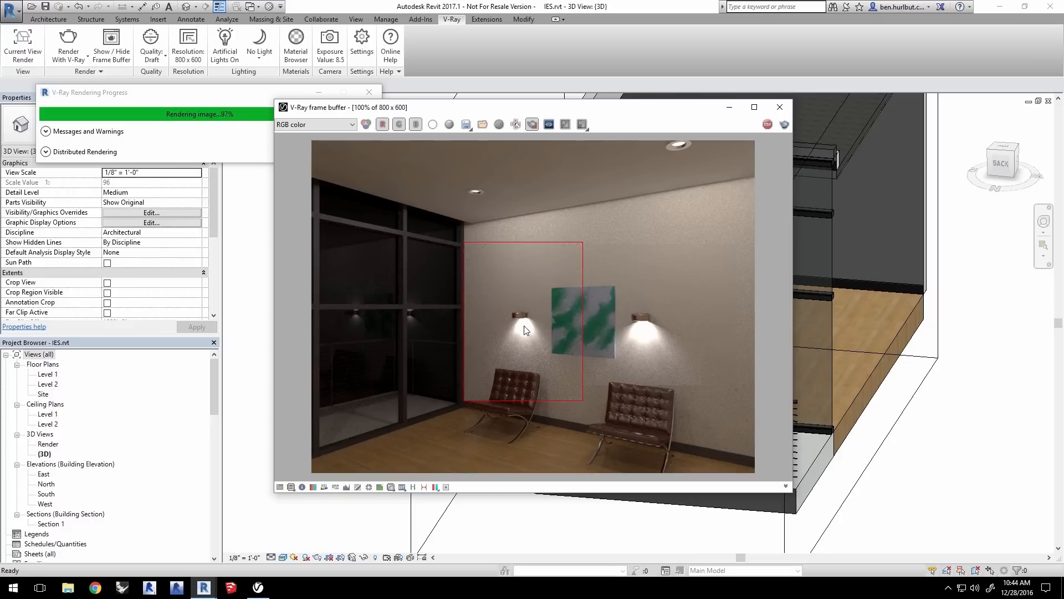
pyautogui.moveTo(650, 326)
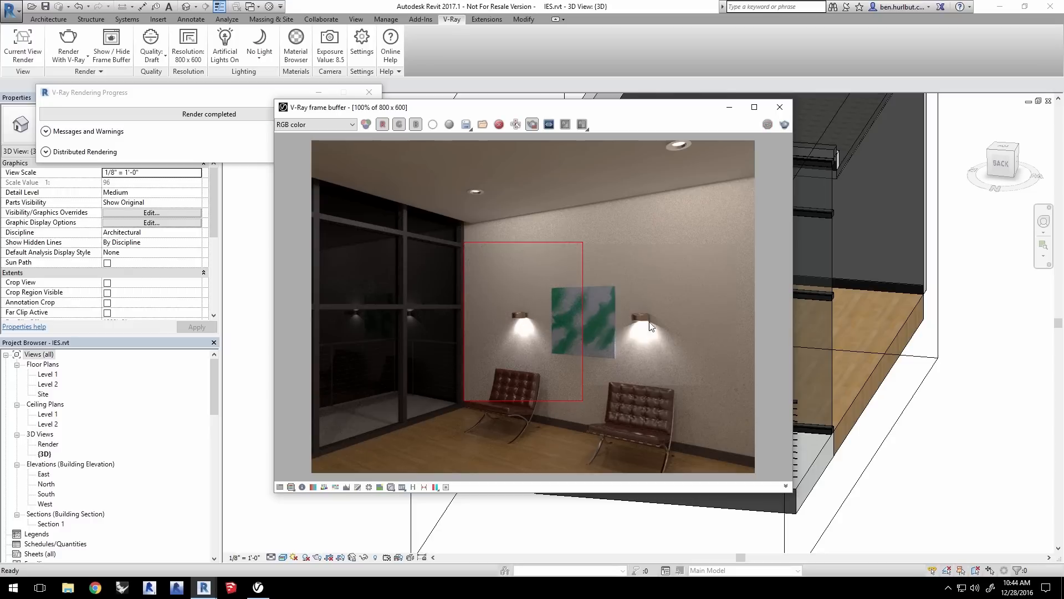
pyautogui.moveTo(842, 374)
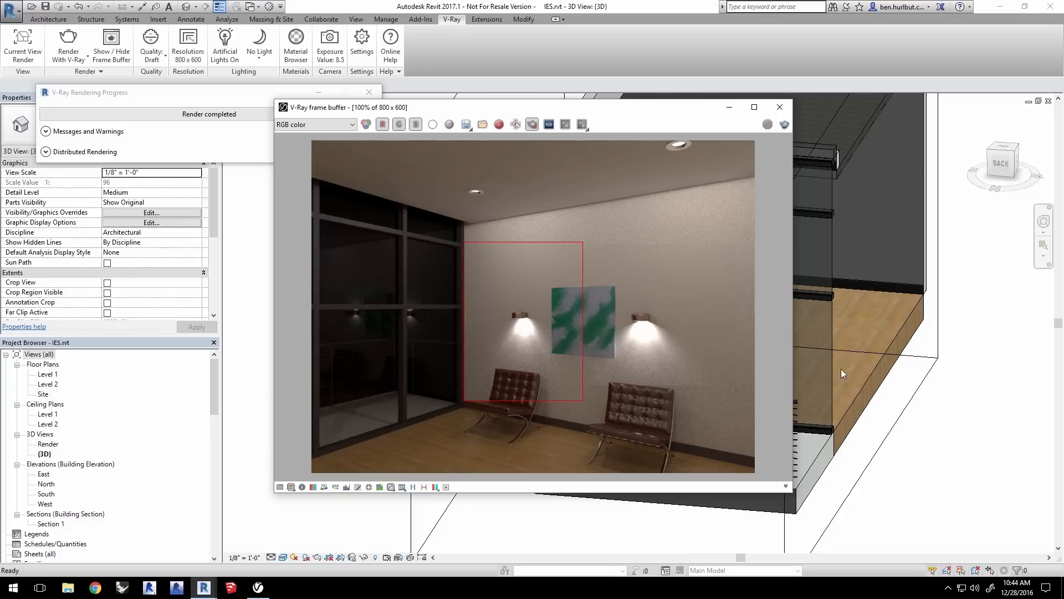
pyautogui.moveTo(662, 300)
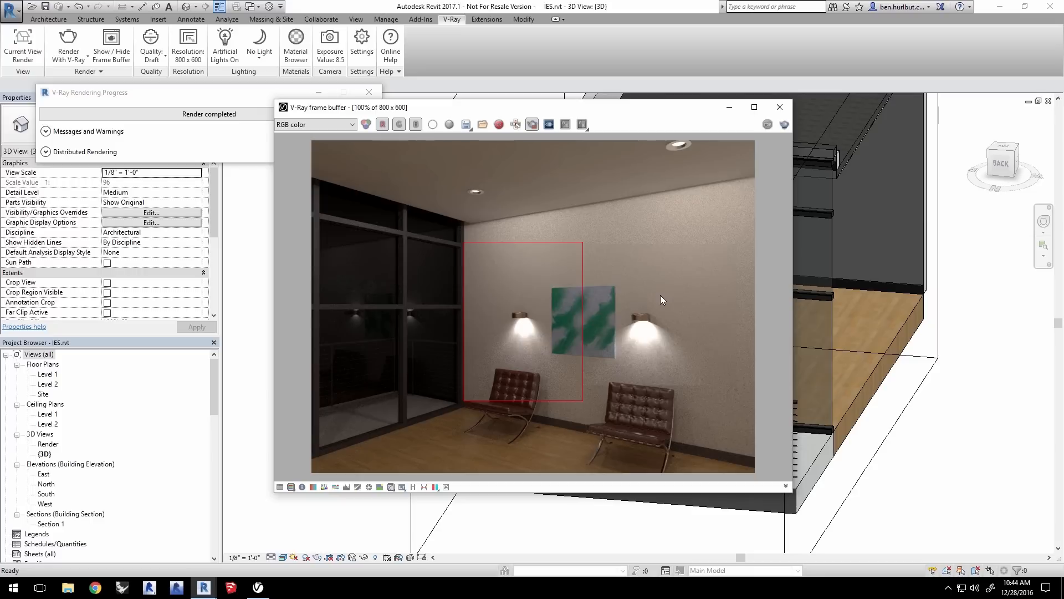
pyautogui.moveTo(592, 122)
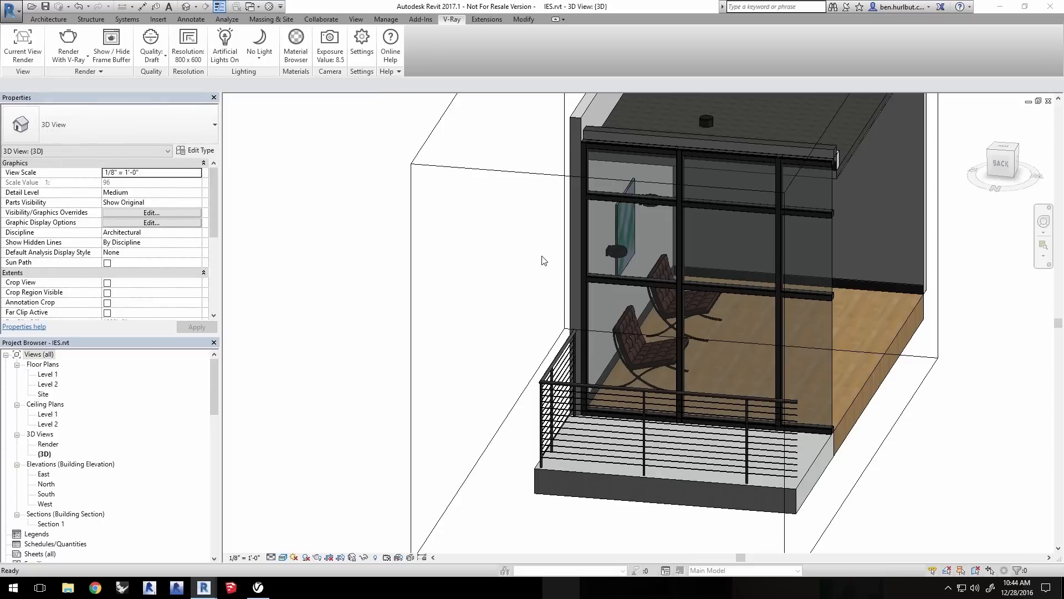
# Open the Sconce Ring type's photometrics and its Initial Intensity dialog showing 0 lm.
pyautogui.click(618, 268)
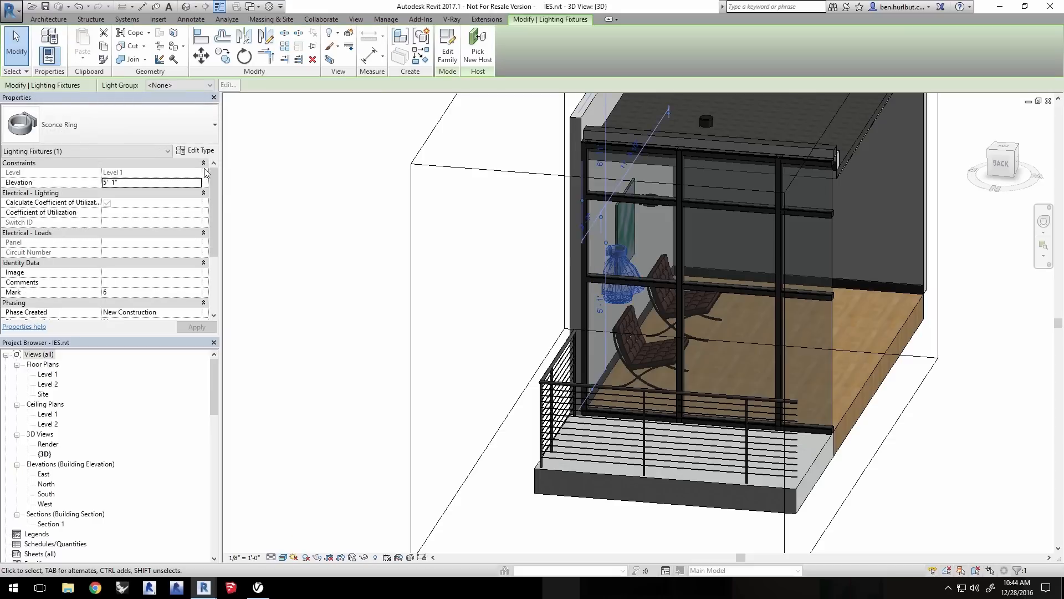
pyautogui.click(197, 149)
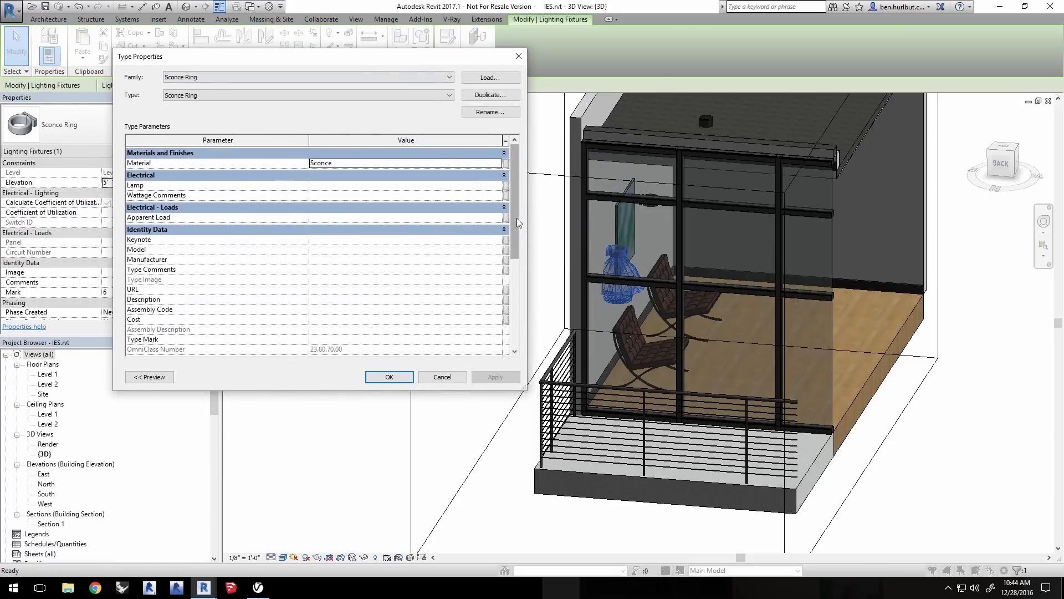
pyautogui.scroll(-3)
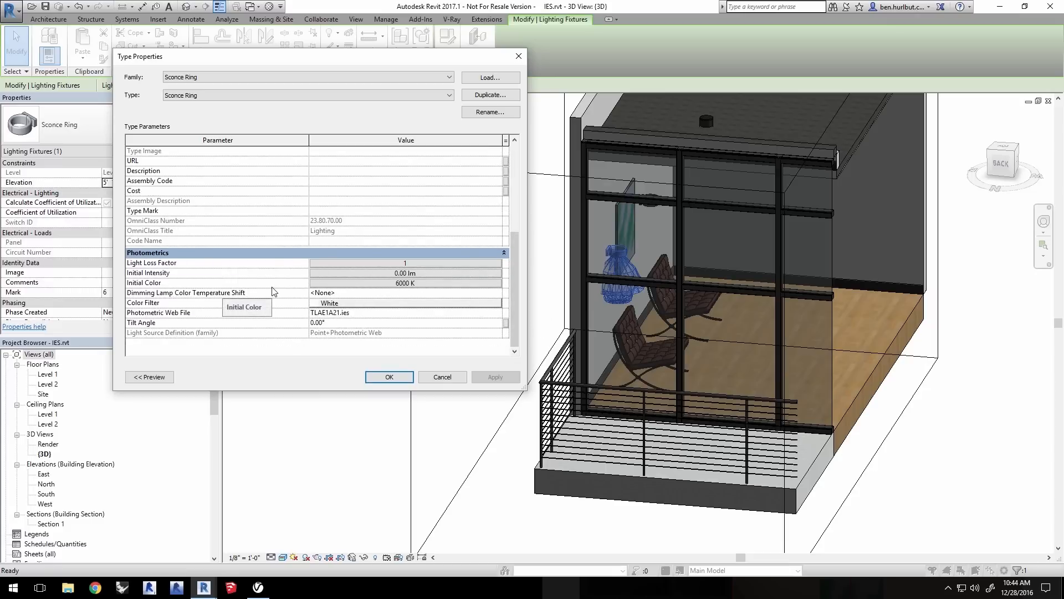
pyautogui.moveTo(385, 275)
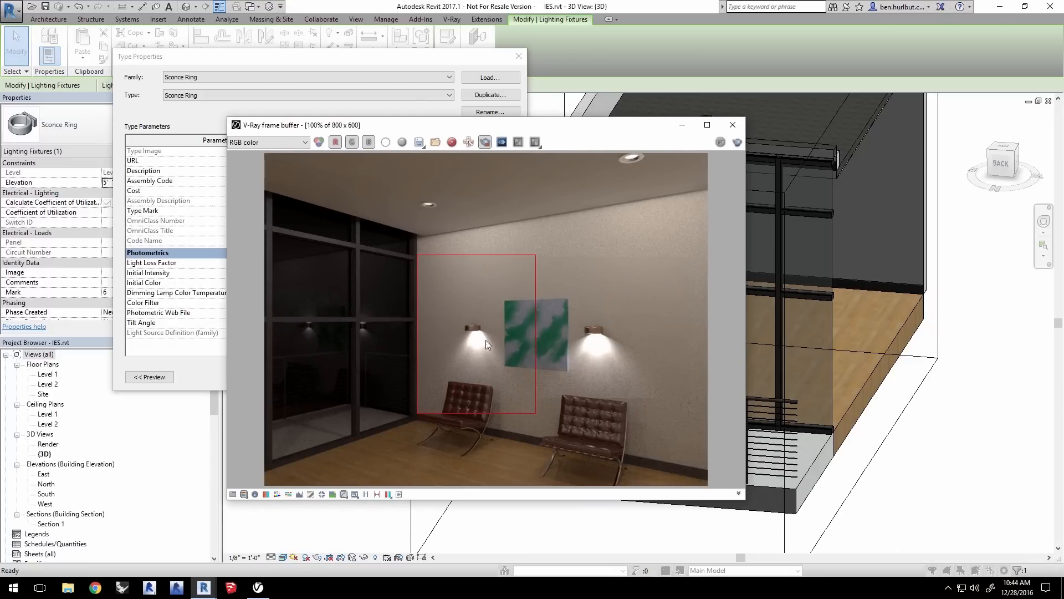
pyautogui.click(733, 125)
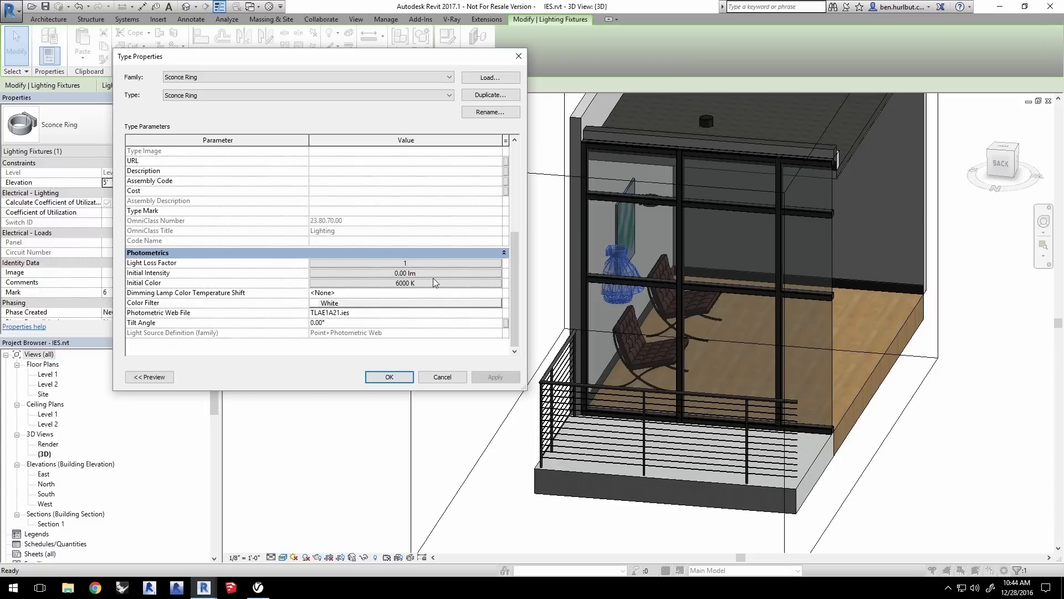
pyautogui.moveTo(393, 282)
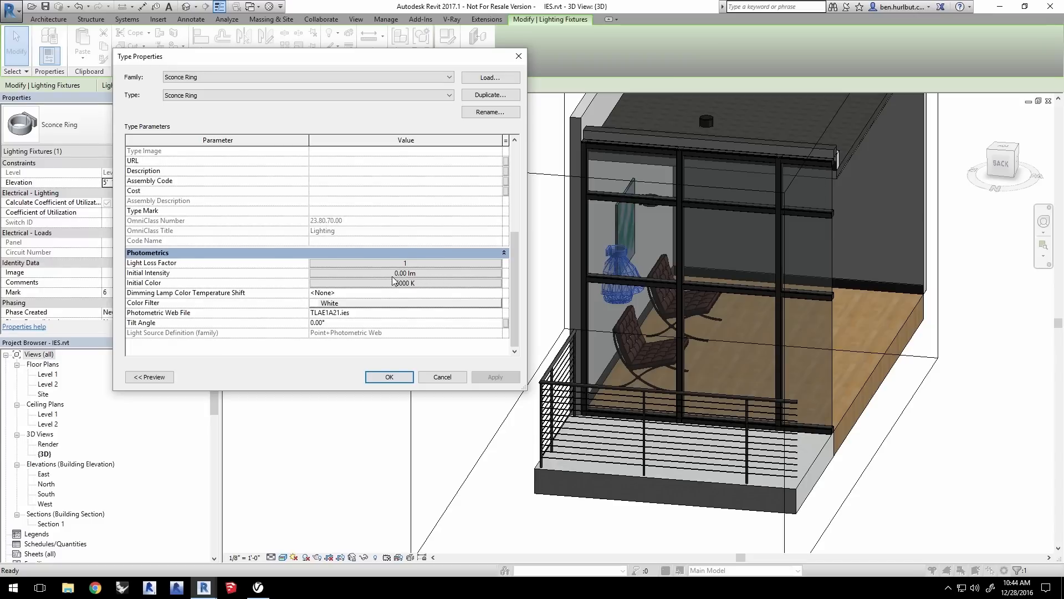
pyautogui.click(405, 273)
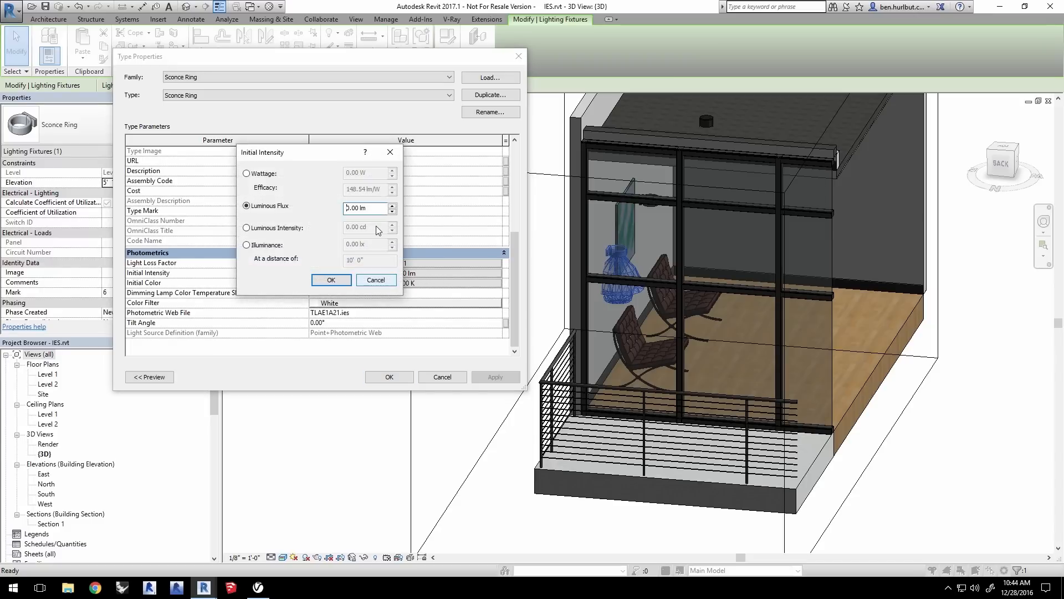
# Set the Sconce Ring luminous flux to 100 lm and open its Initial Color dialog.
pyautogui.write('100.00')
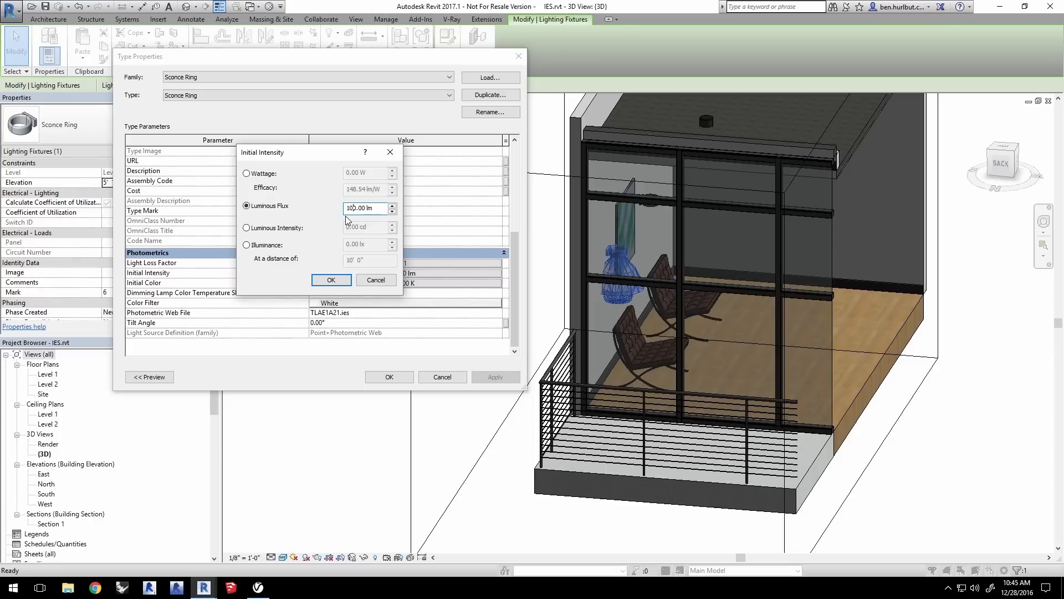
pyautogui.click(331, 280)
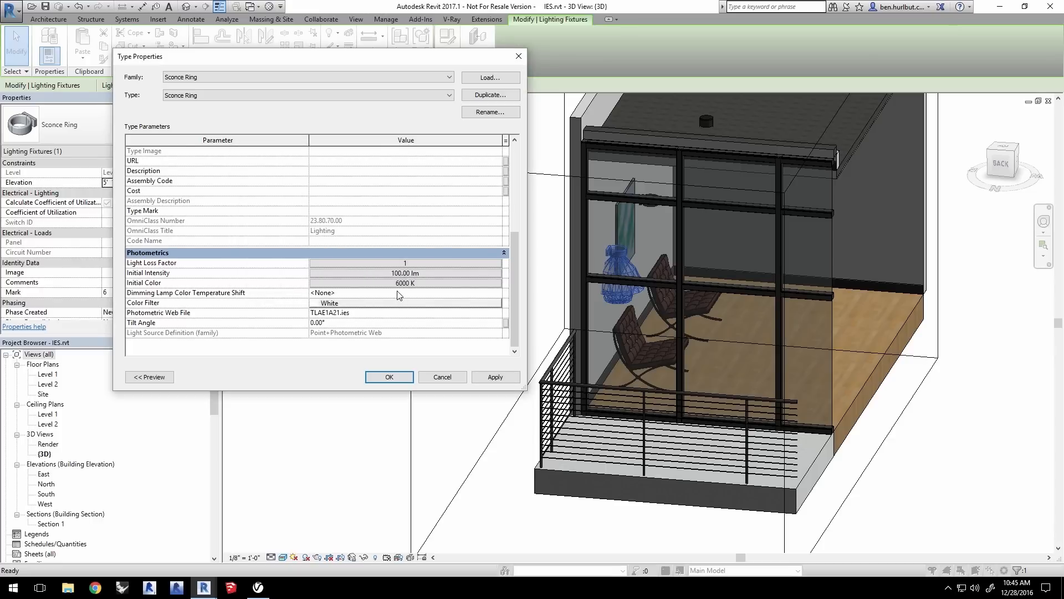
pyautogui.moveTo(419, 277)
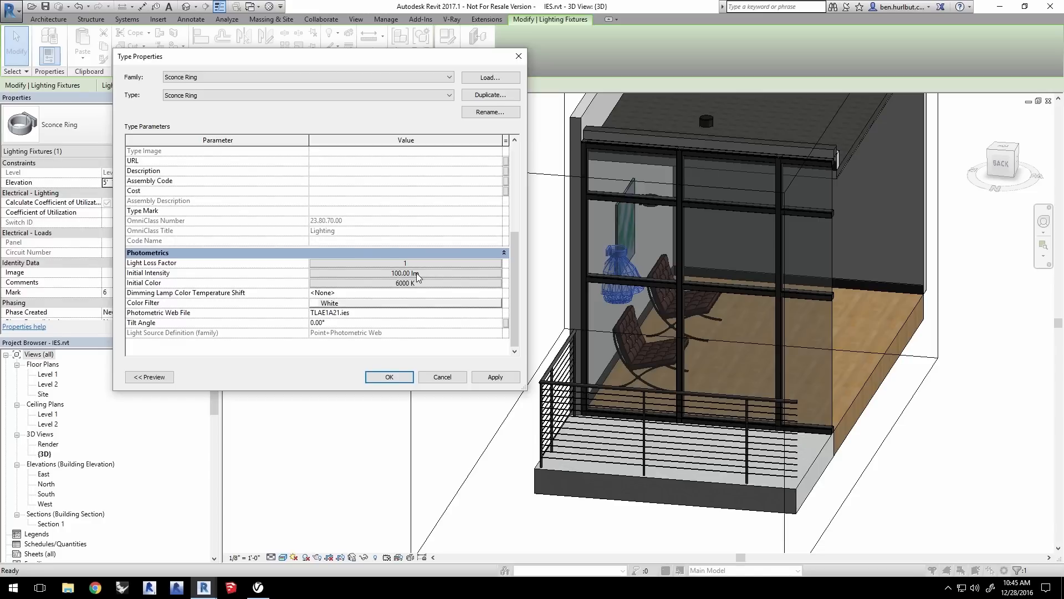
pyautogui.moveTo(425, 285)
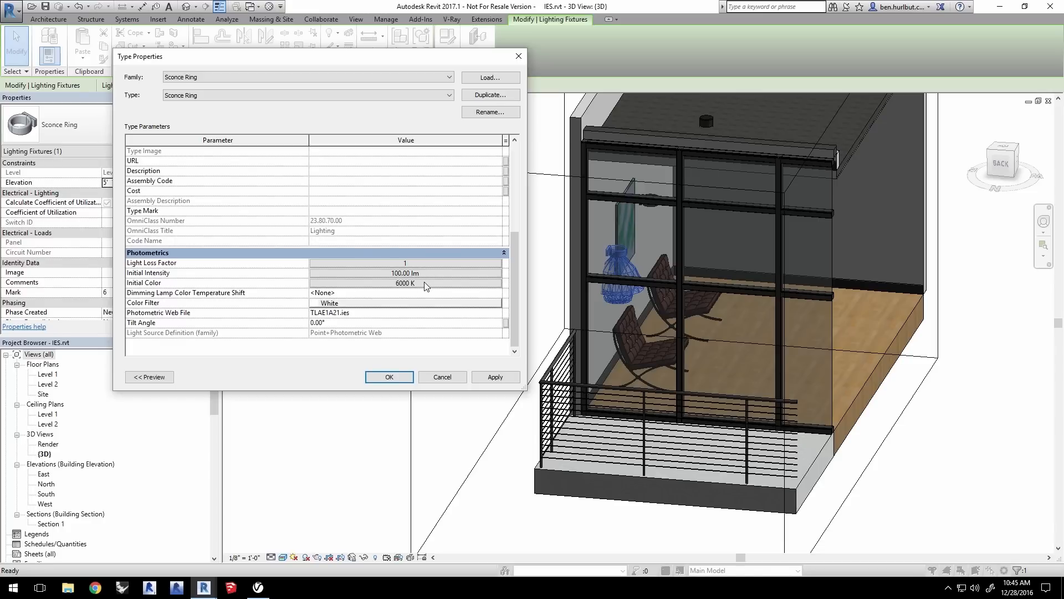
pyautogui.click(424, 283)
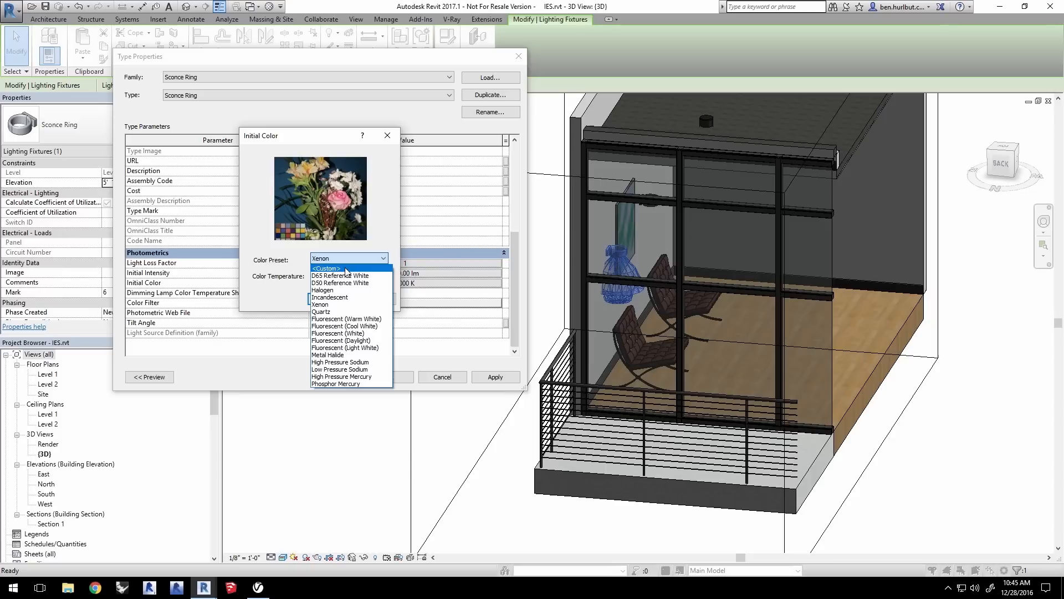
# Set a custom 4000 K initial colour, apply the type changes and start a new V-Ray render.
pyautogui.click(328, 268)
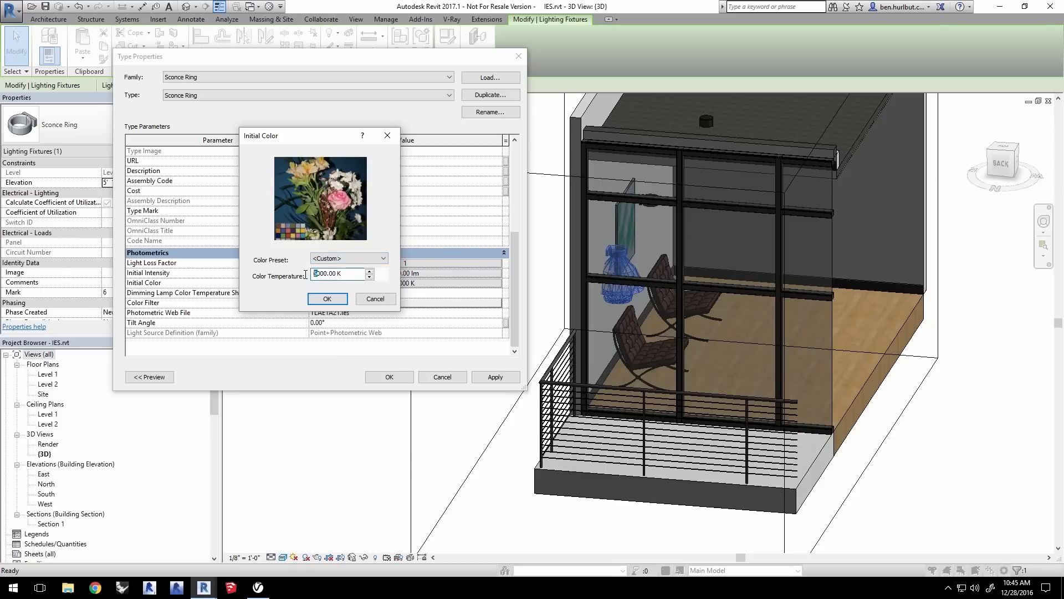
pyautogui.write('4000.00 K')
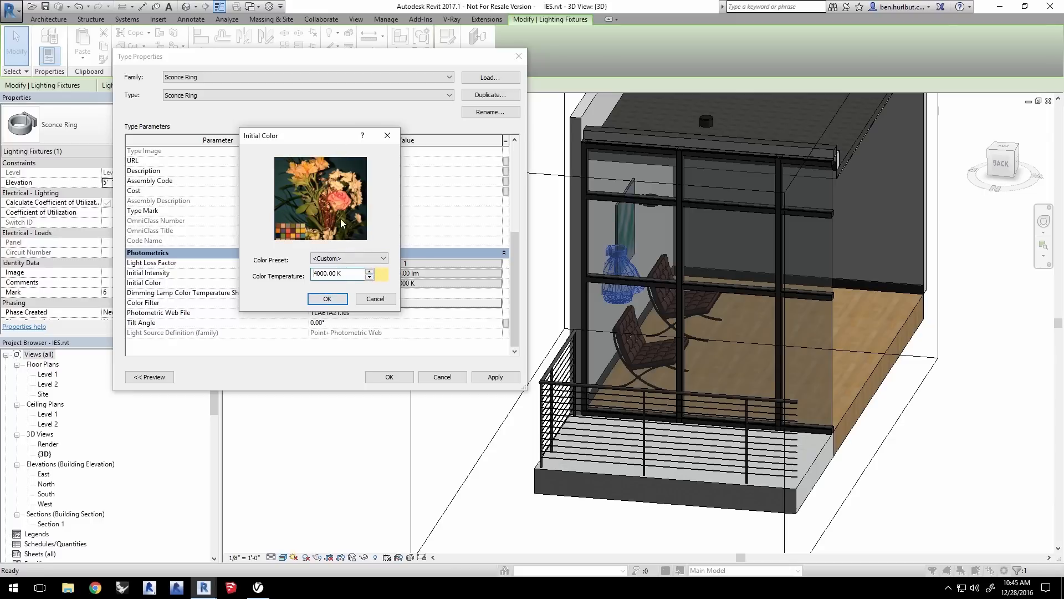
pyautogui.click(326, 298)
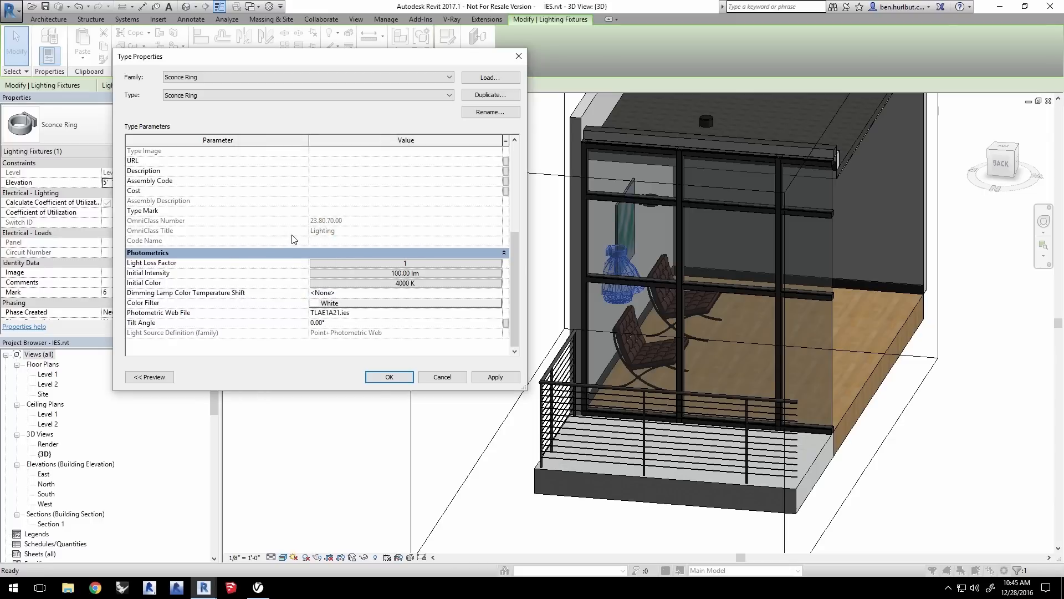
pyautogui.click(389, 377)
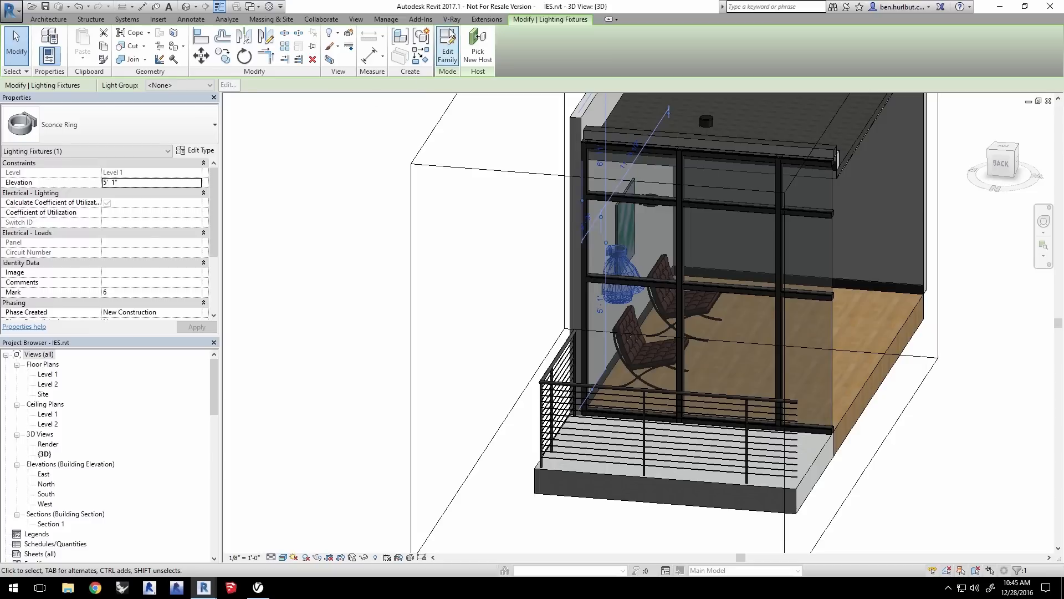
pyautogui.click(452, 18)
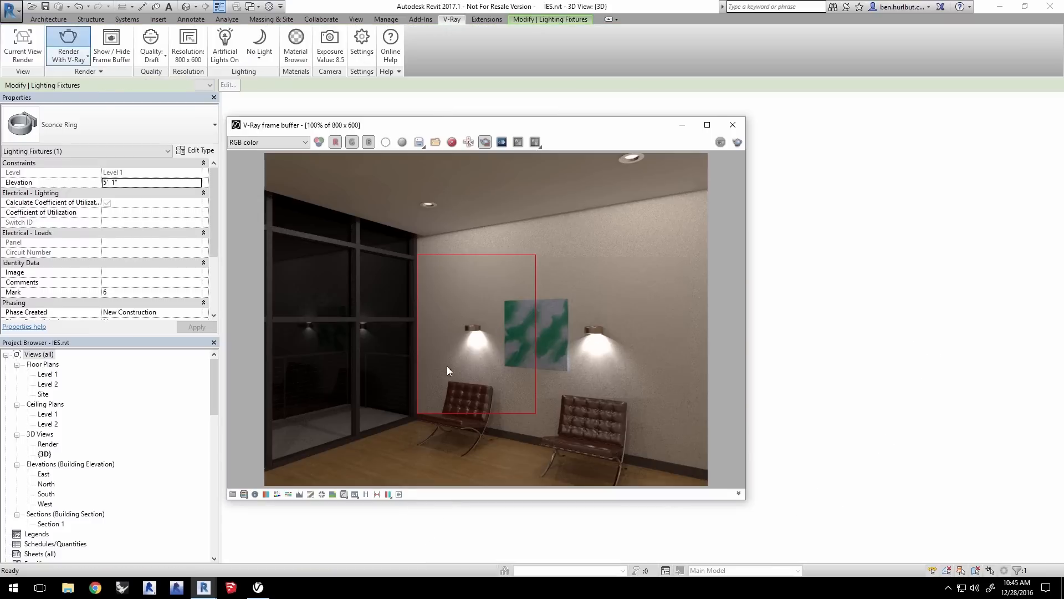
# Render the room with the 100 lm, 4000 K sconces and bring up the quality choices.
pyautogui.click(68, 45)
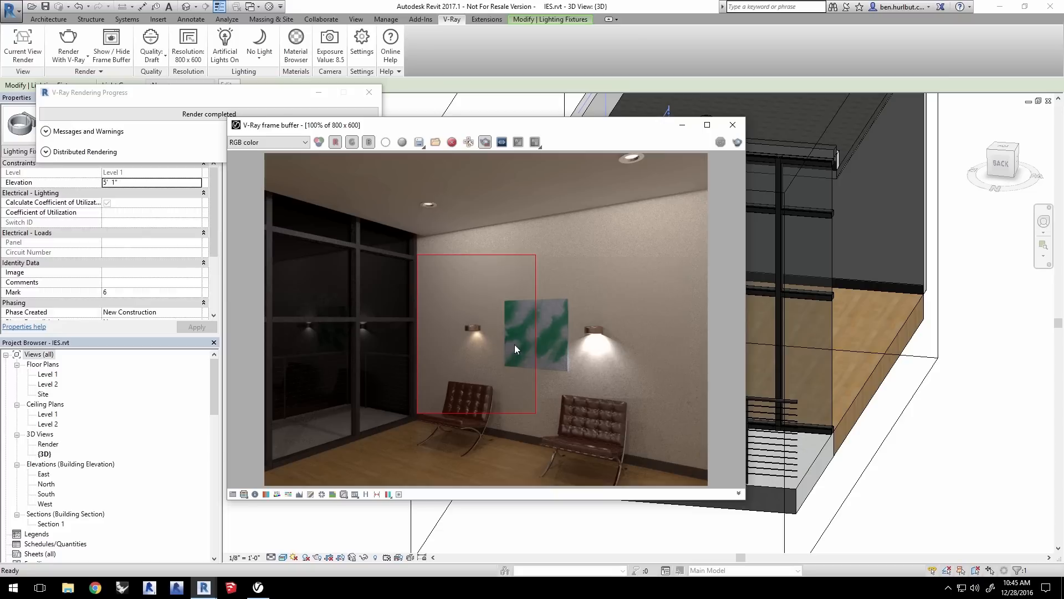
pyautogui.moveTo(491, 254)
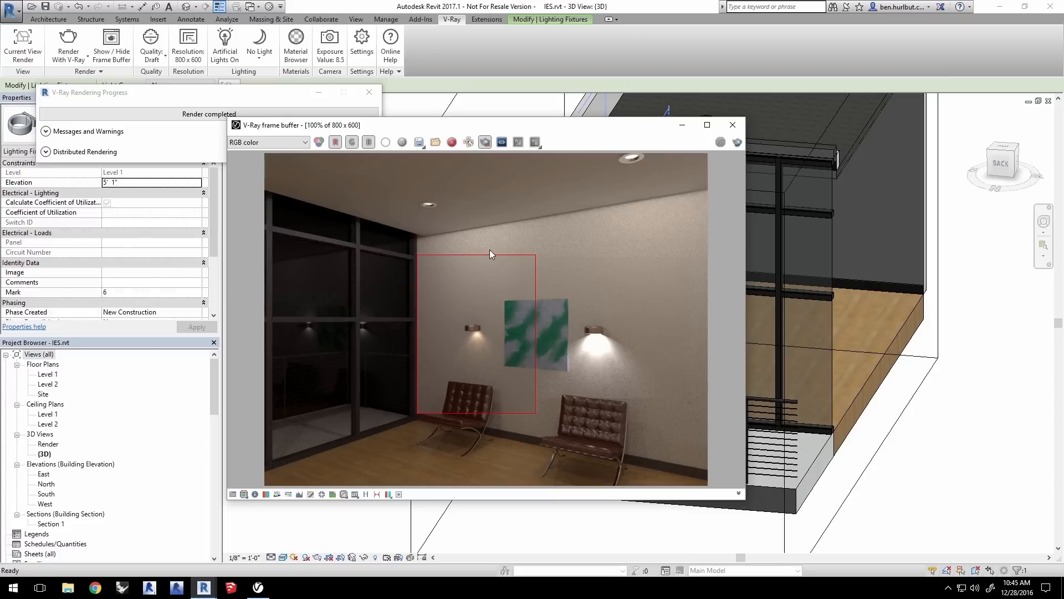
pyautogui.moveTo(484, 142)
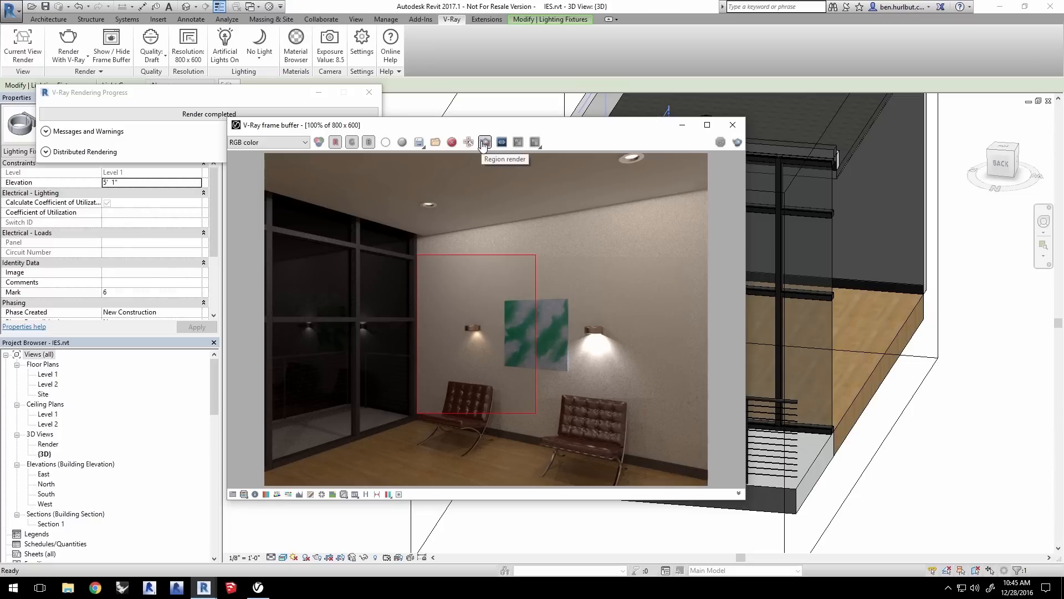
pyautogui.click(150, 45)
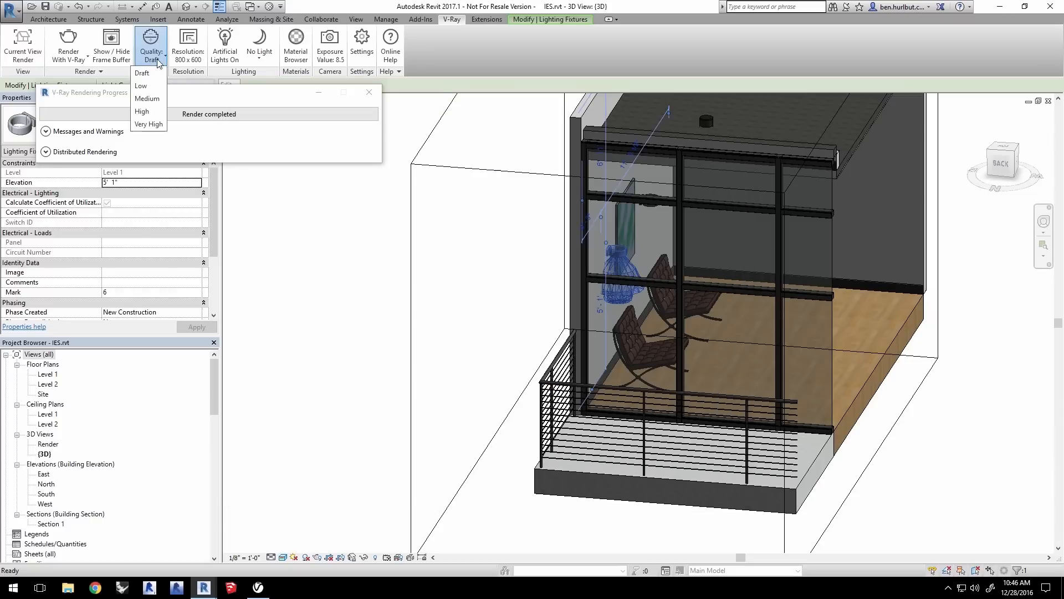
# Show the V-Ray Resolution dialog's preset size list, currently 800 x 600.
pyautogui.click(188, 44)
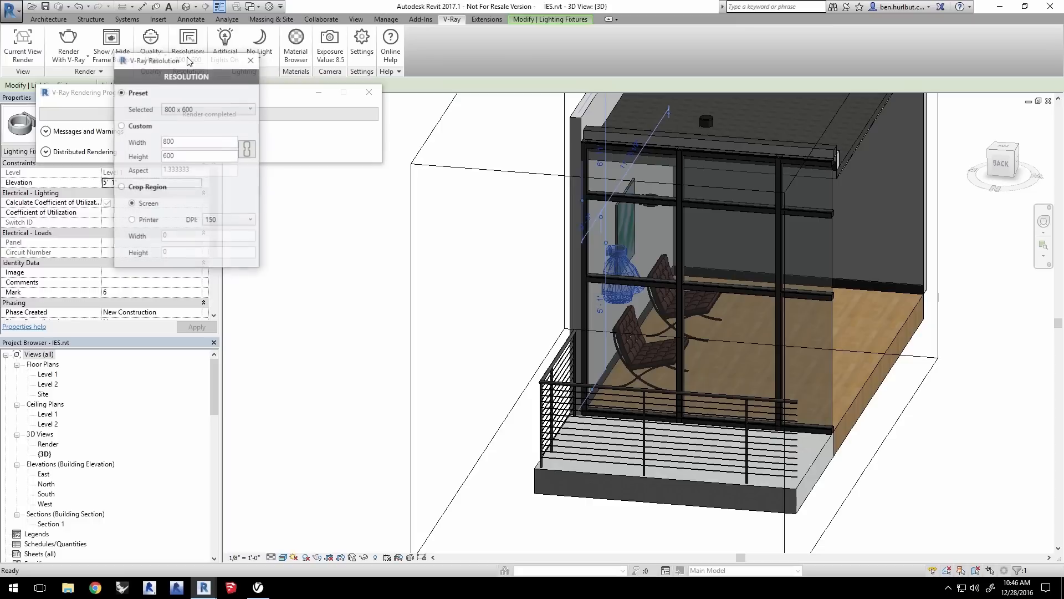
pyautogui.click(251, 109)
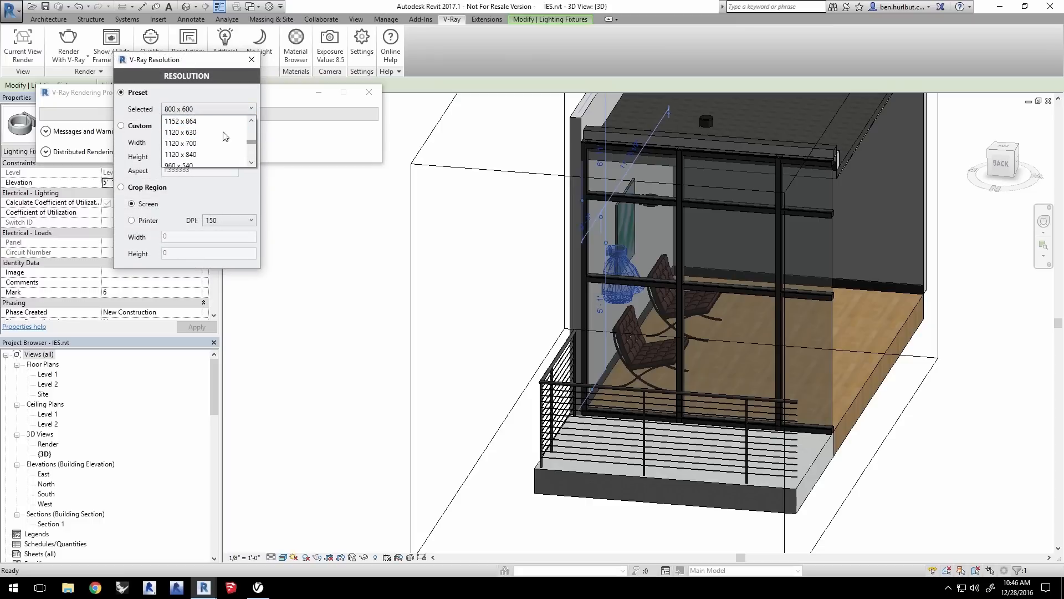